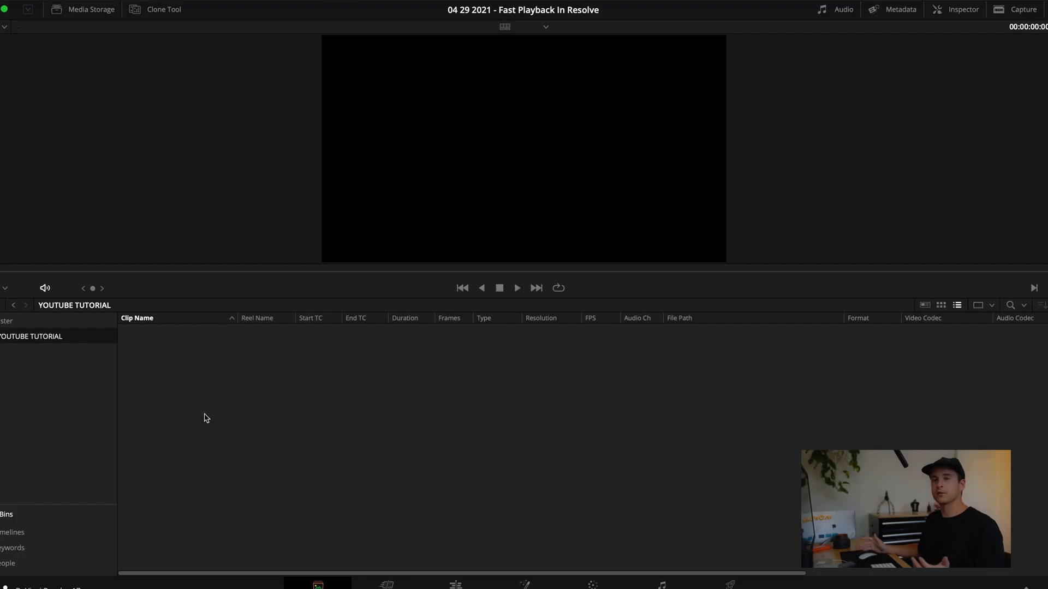
mouse_move(190, 402)
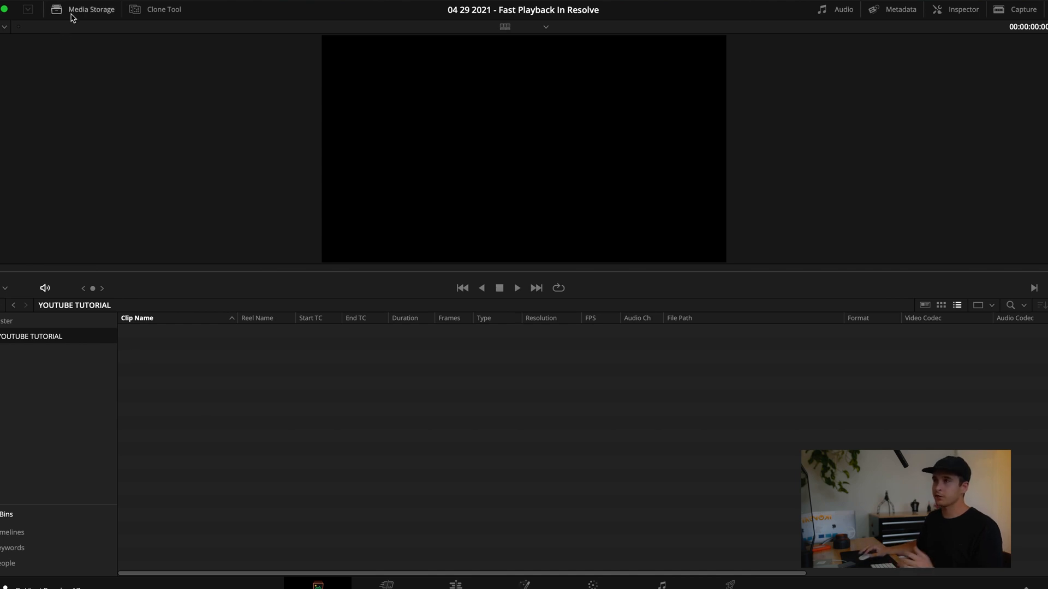
Import the Canon MXF clips from 'leica q2 central coast' into the bin, then go to Edit
click(89, 9)
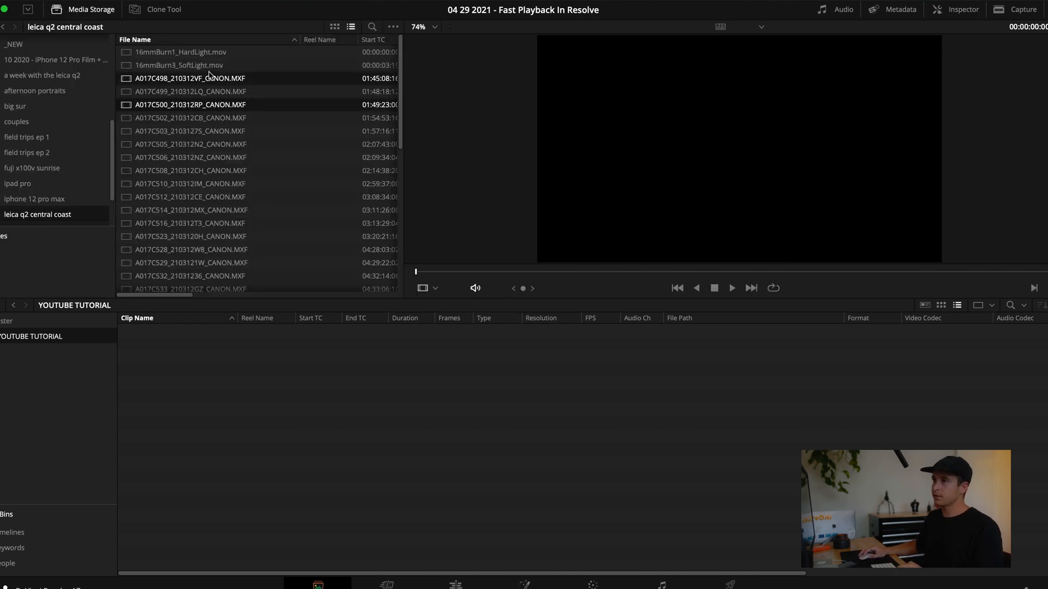
click(190, 78)
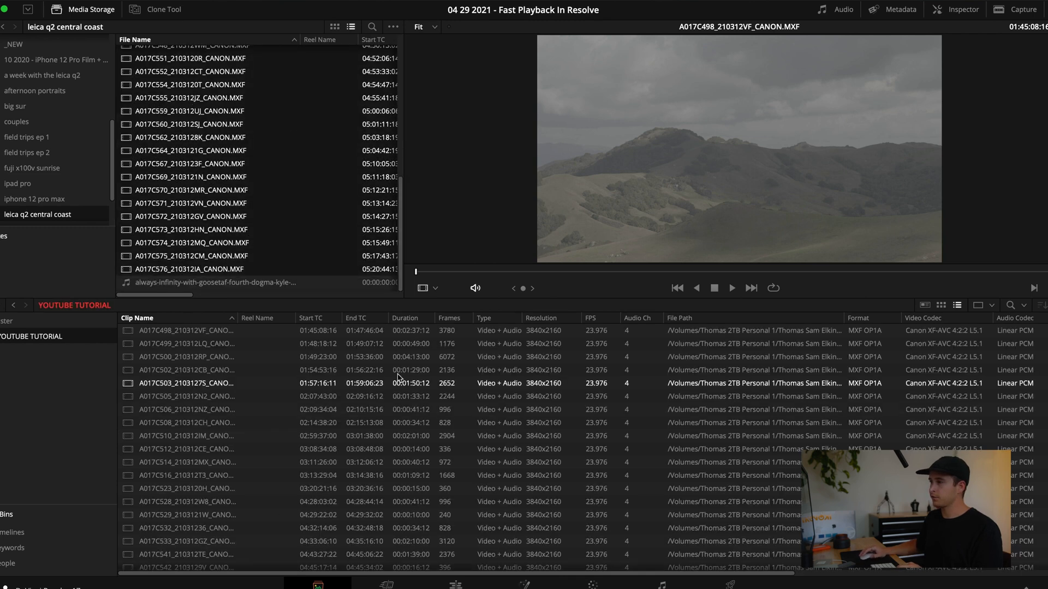
click(187, 330)
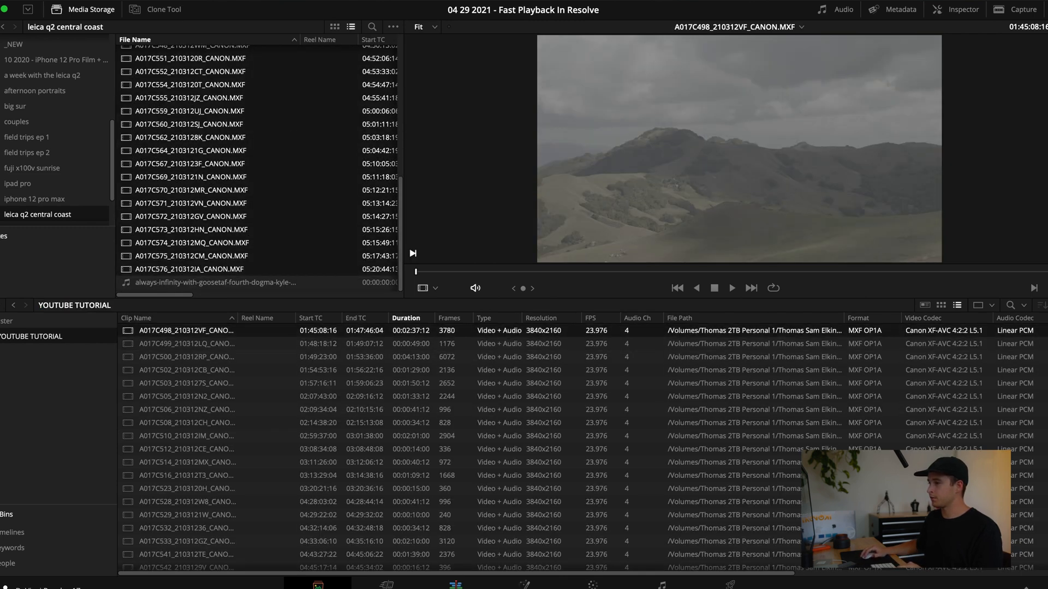
click(455, 584)
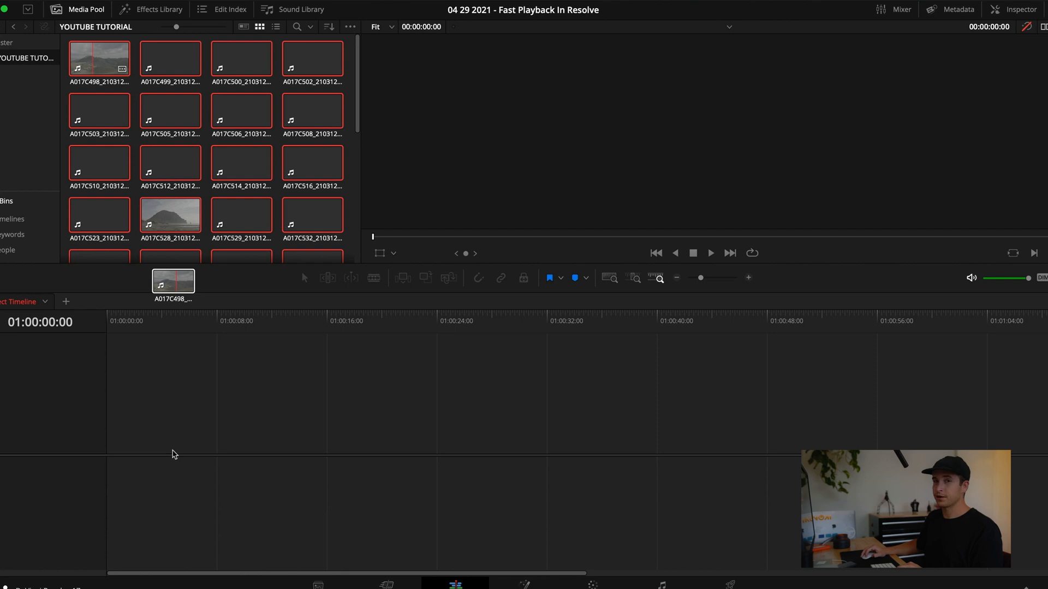
mouse_move(215, 459)
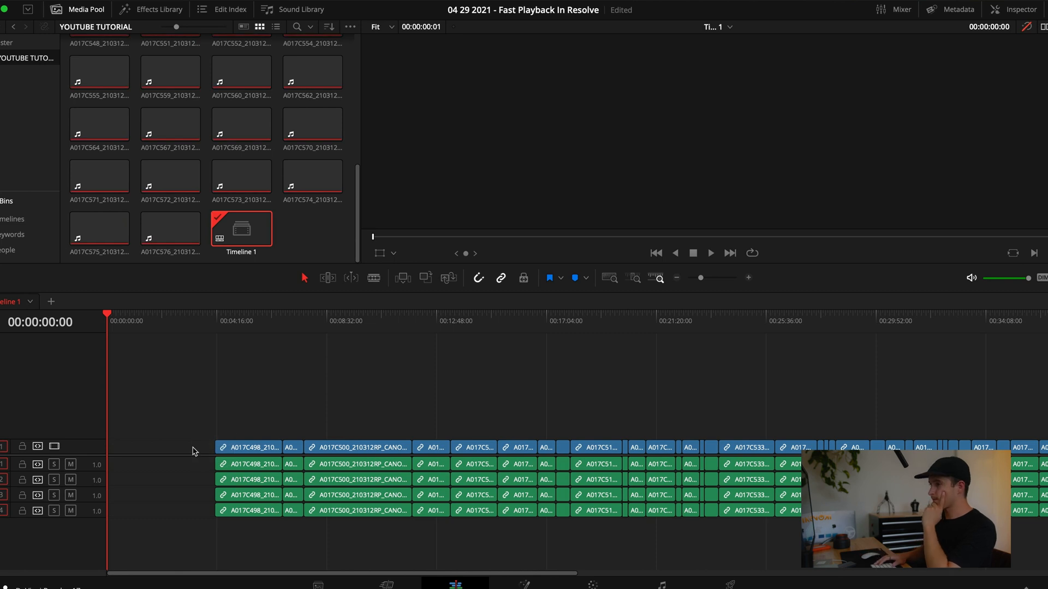
mouse_move(159, 447)
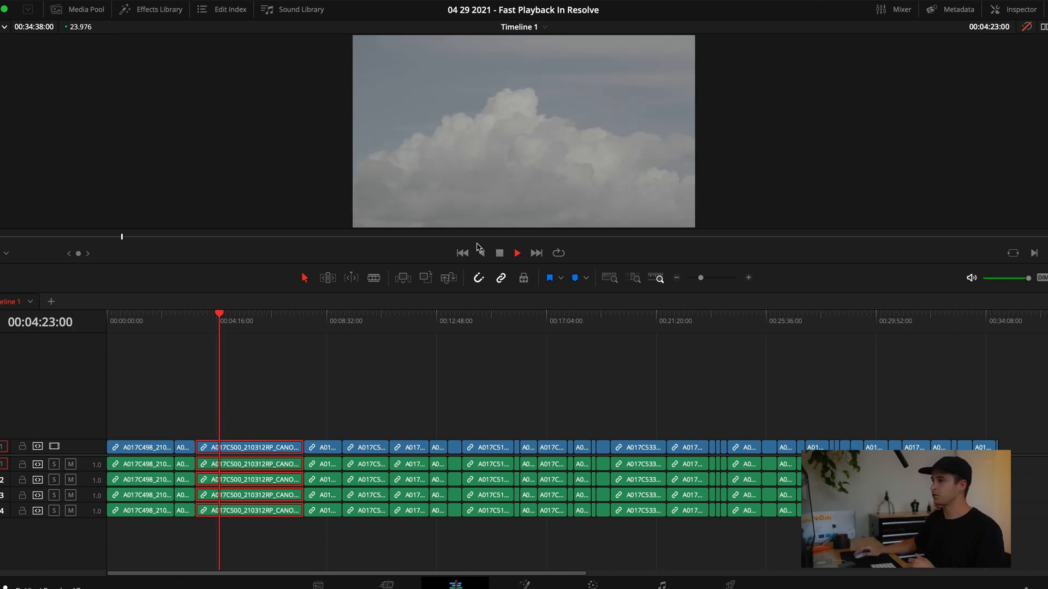
Play Timeline 1 from about 00:14:41 and a later clip to judge smoothness
click(484, 315)
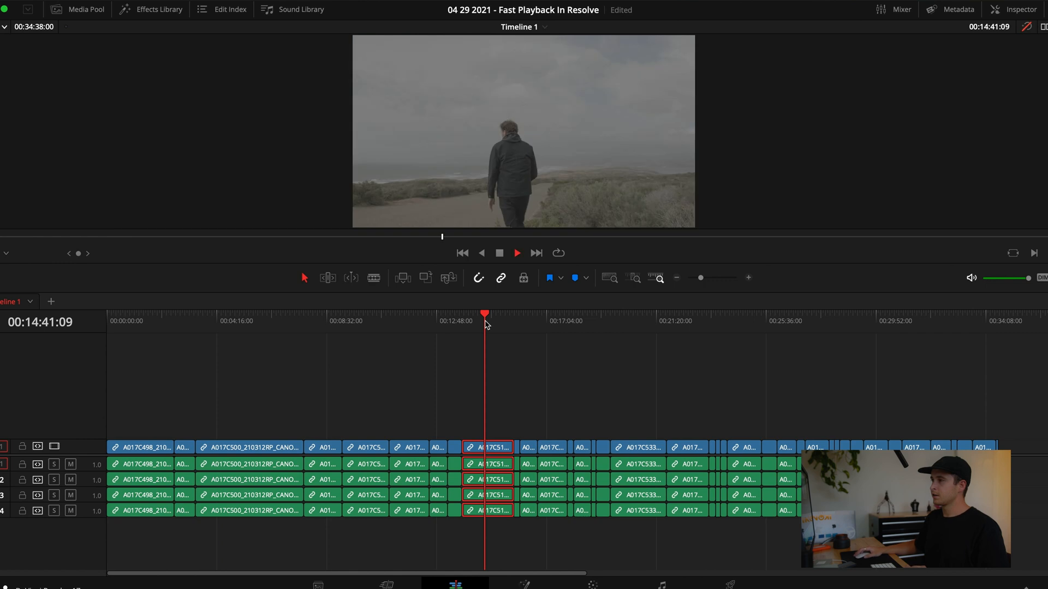
click(516, 253)
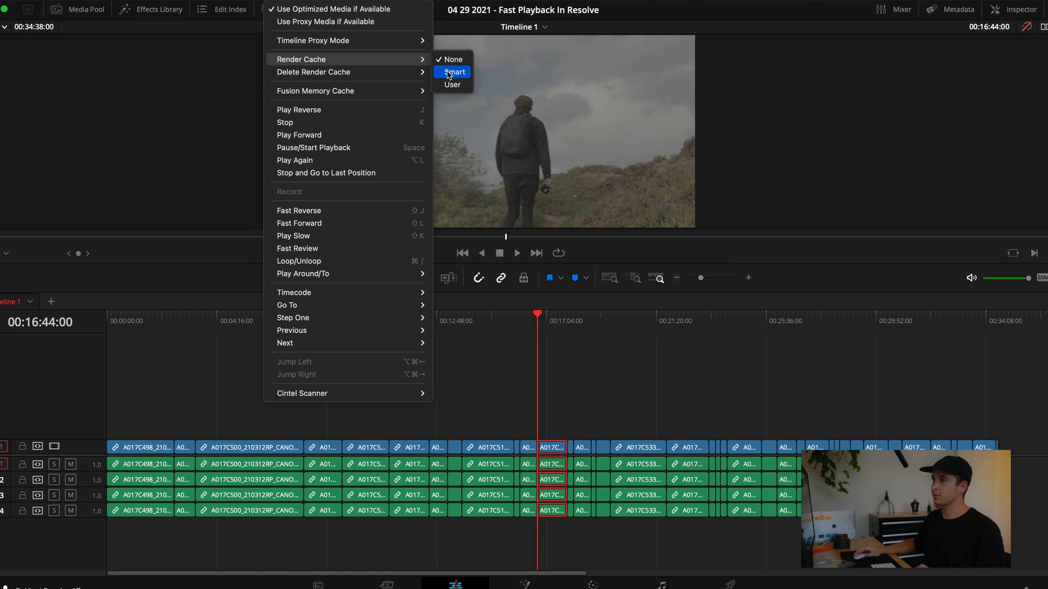
Set render cache to Smart and save ProRes 422 Proxy as the render cache format
click(453, 72)
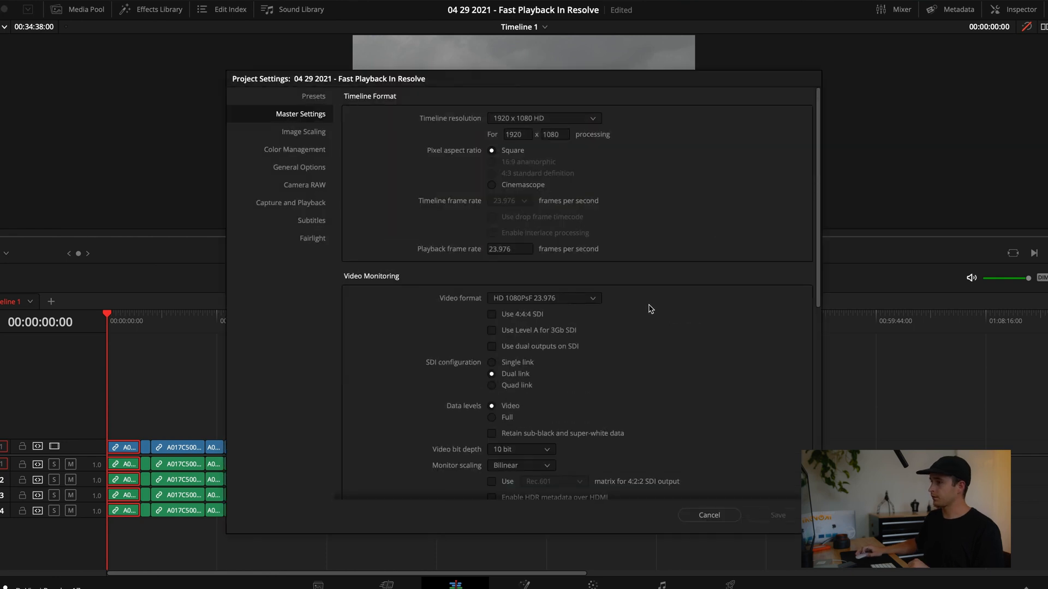
scroll(down, 3)
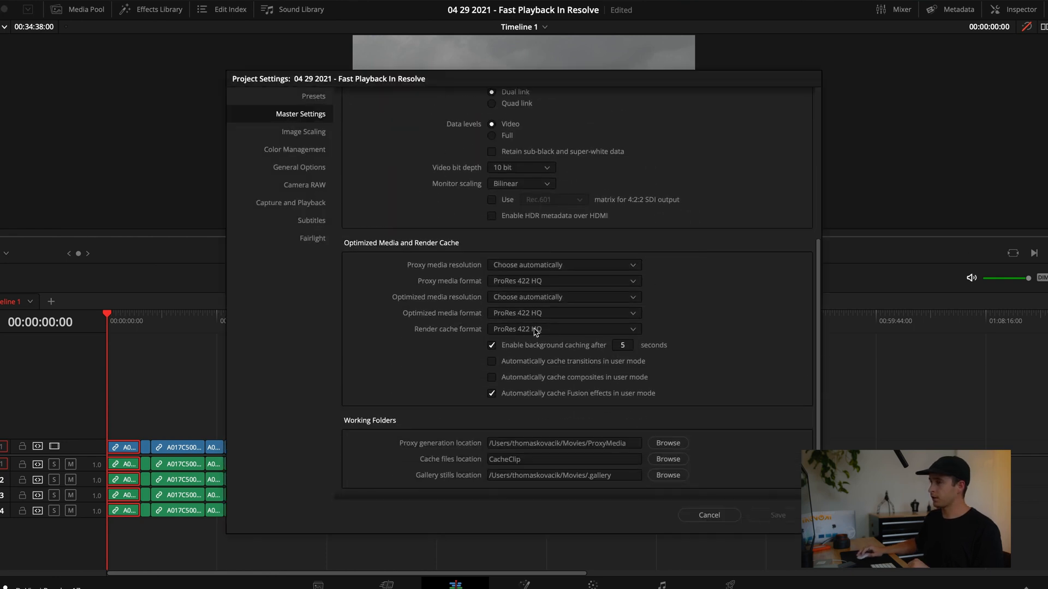
mouse_move(548, 250)
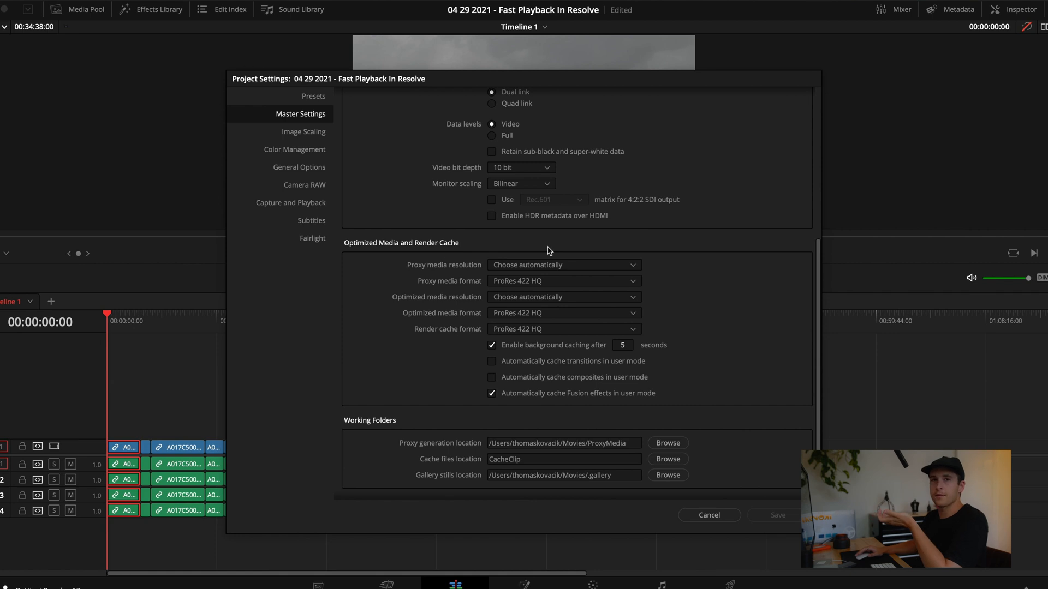
click(563, 329)
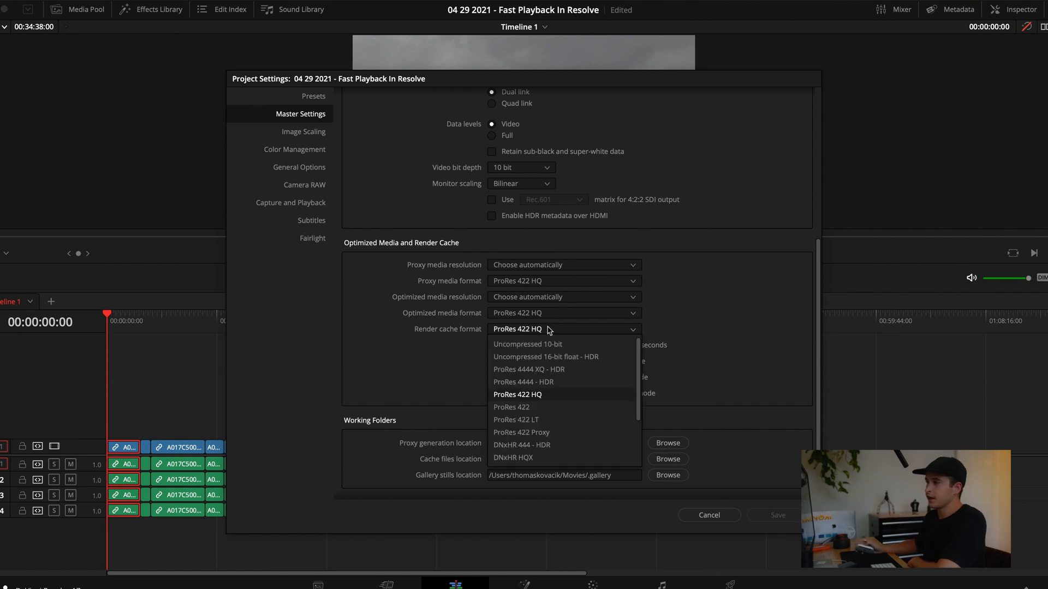
mouse_move(521, 432)
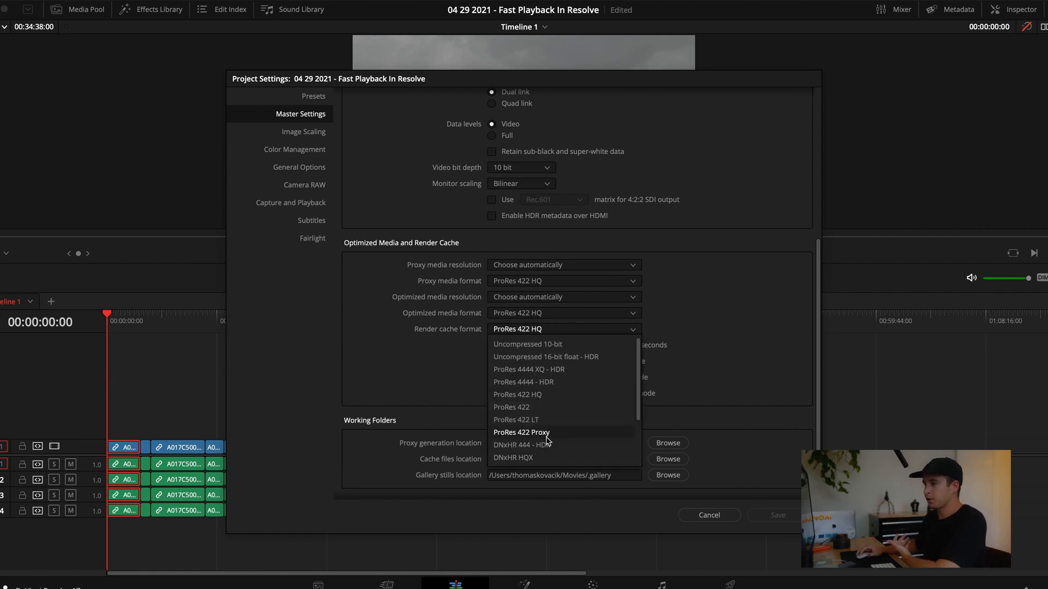
click(521, 432)
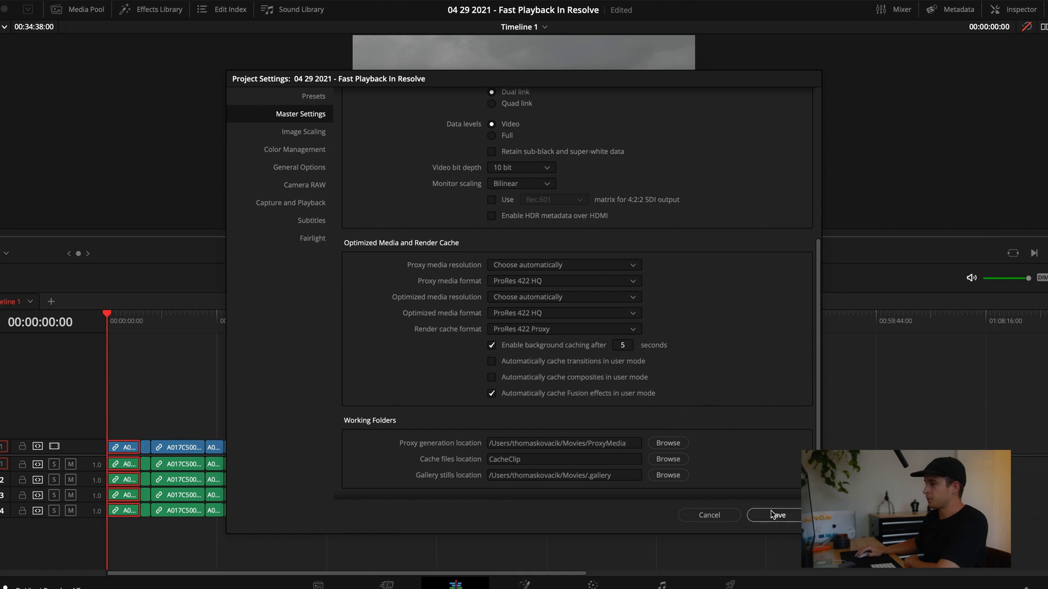
click(776, 515)
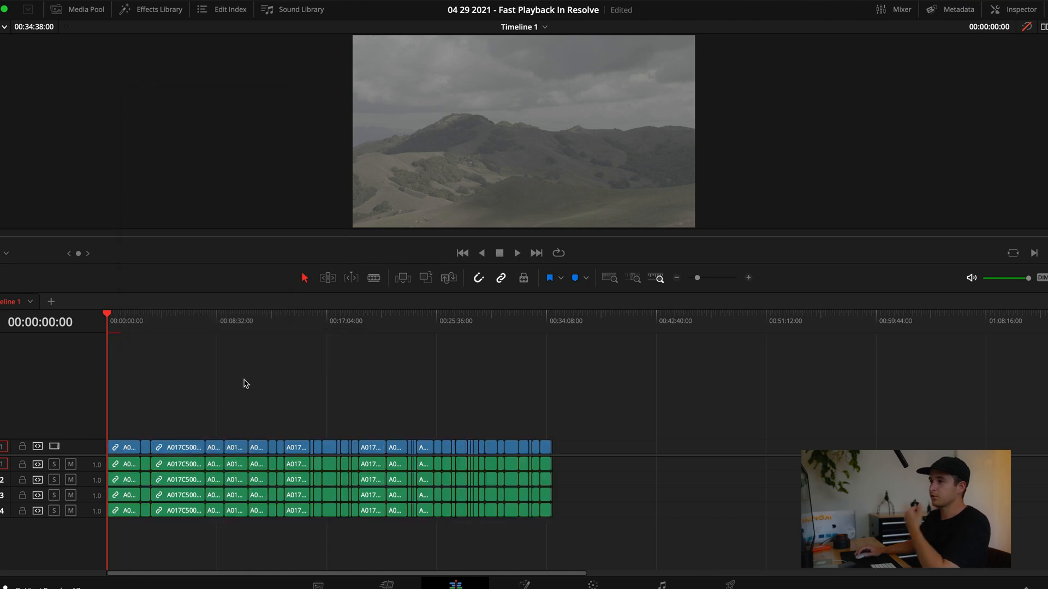
mouse_move(119, 339)
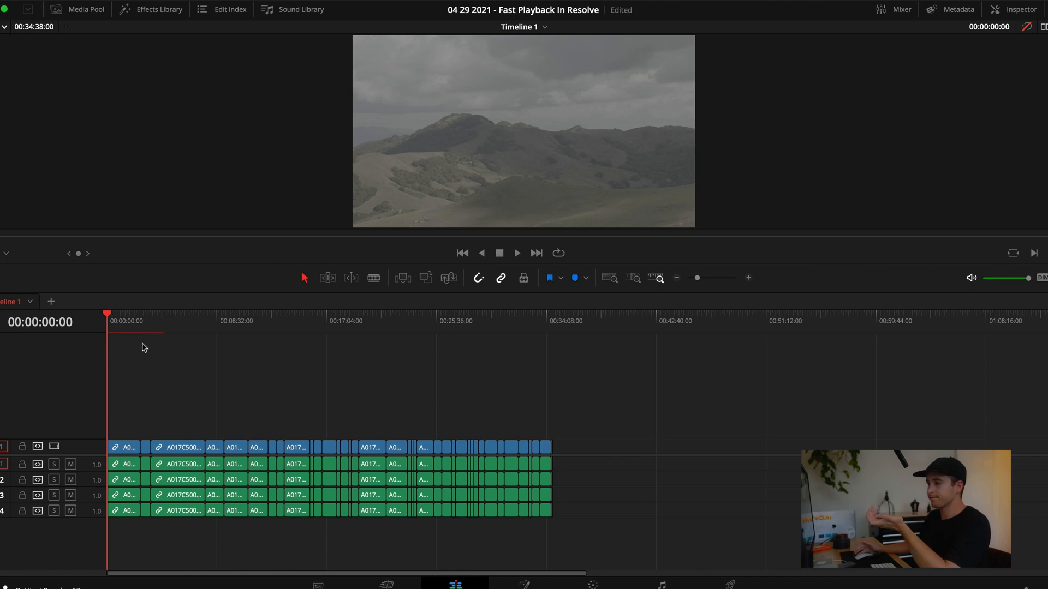
mouse_move(136, 328)
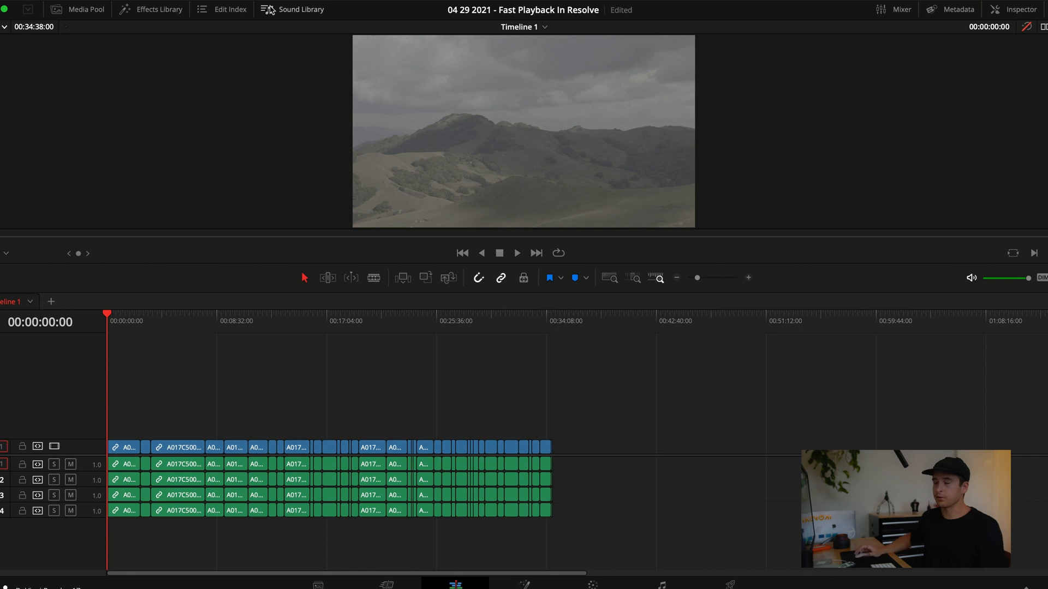
click(266, 9)
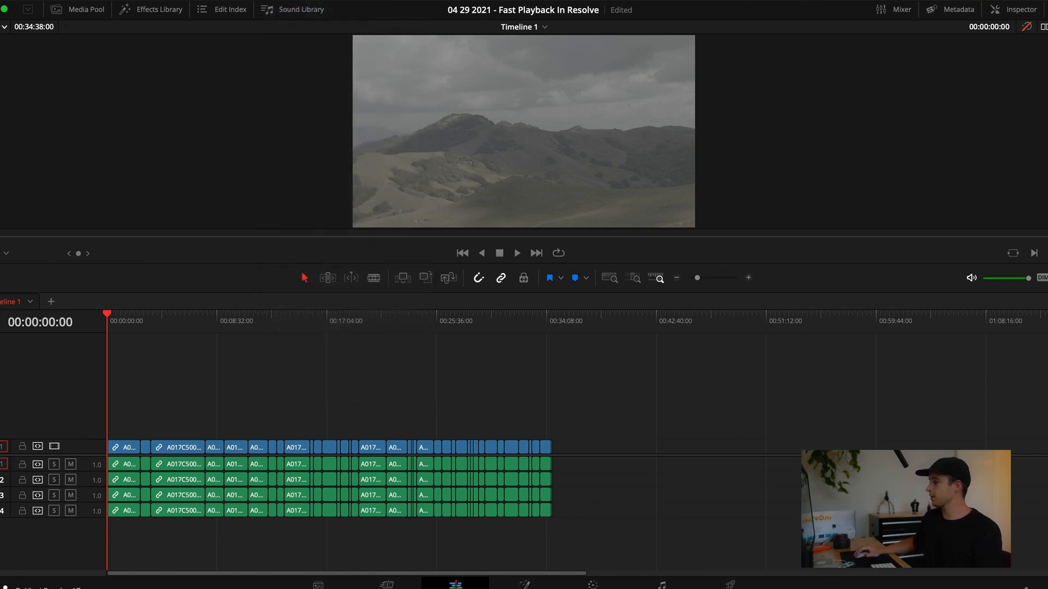
click(454, 585)
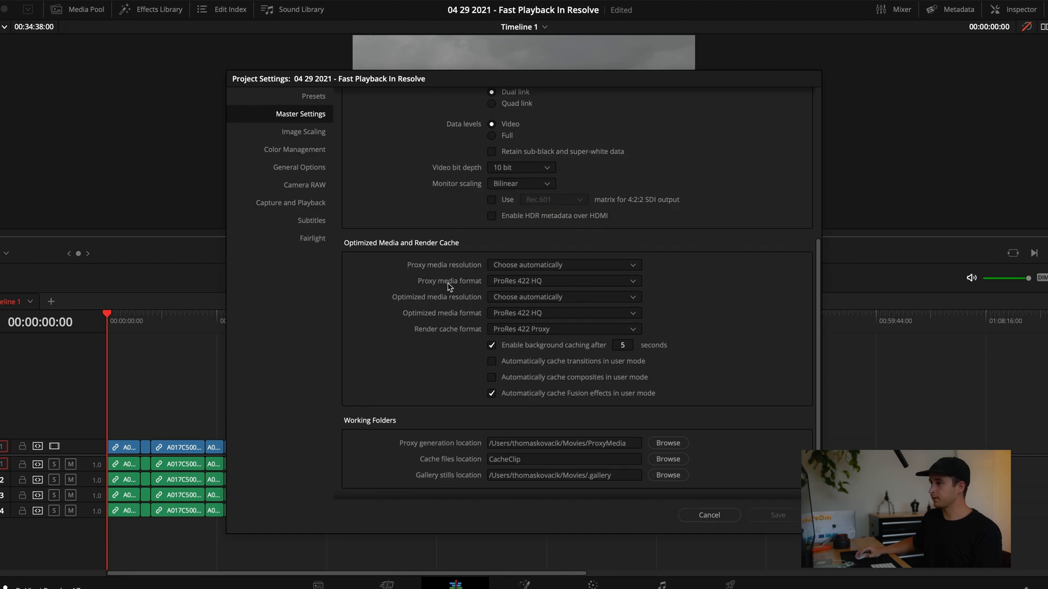
mouse_move(523, 315)
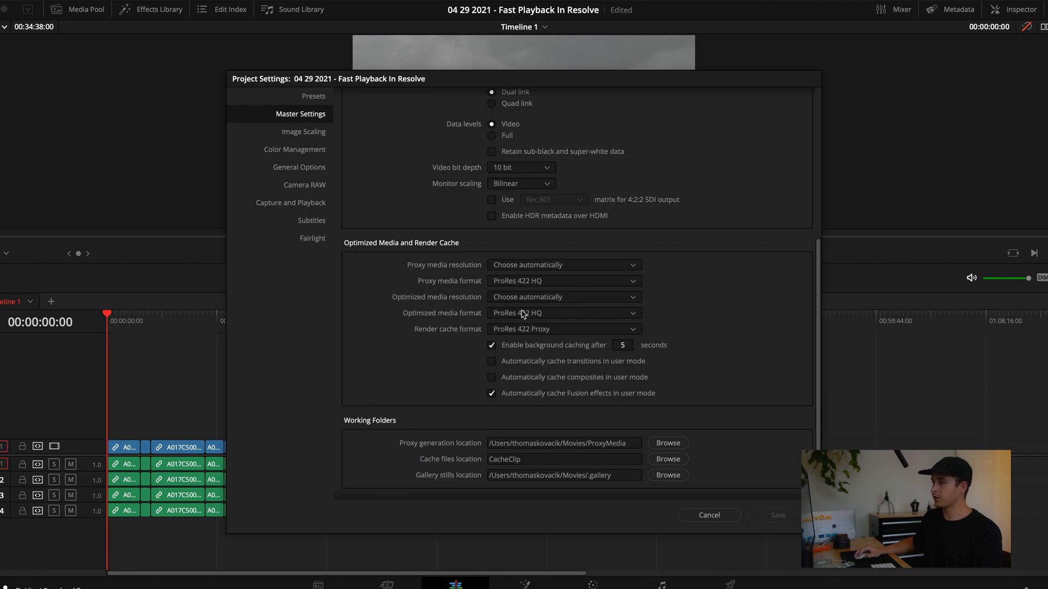
click(563, 313)
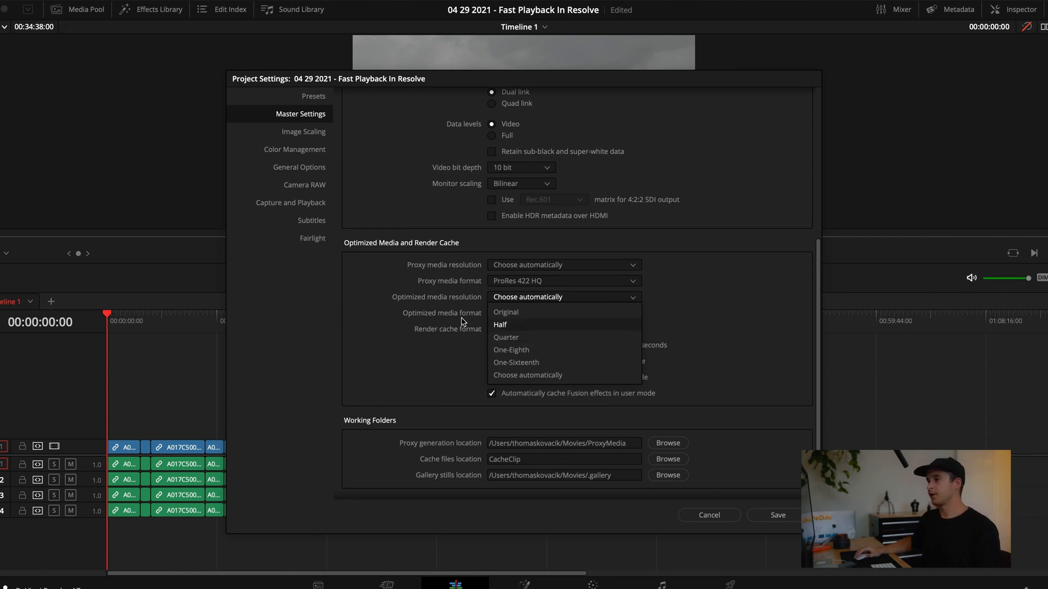
mouse_move(533, 362)
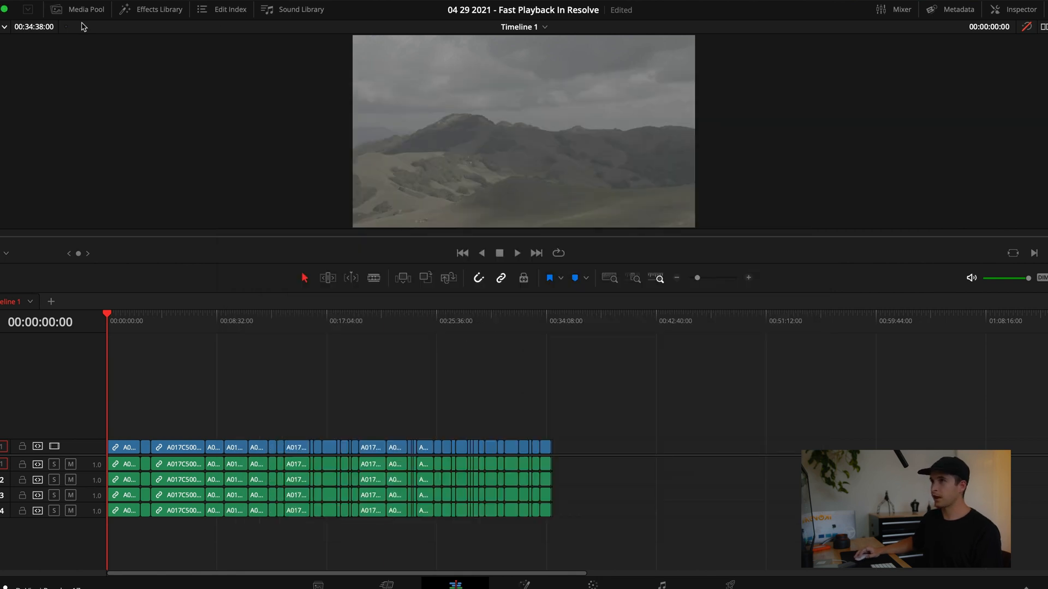
Generate optimized media for the selected Canon clips in the Media Pool
click(84, 9)
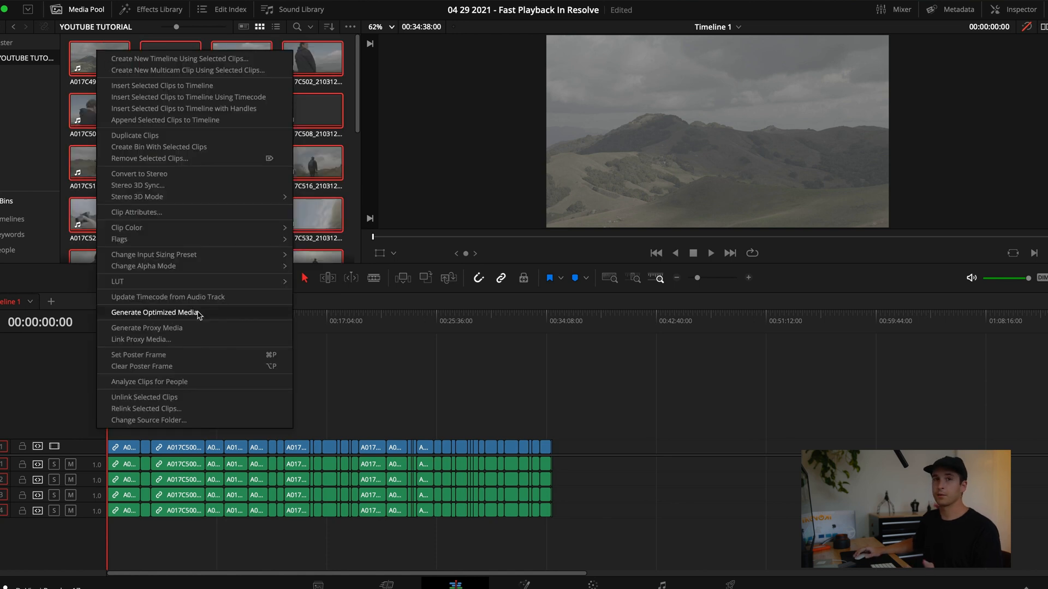
click(154, 312)
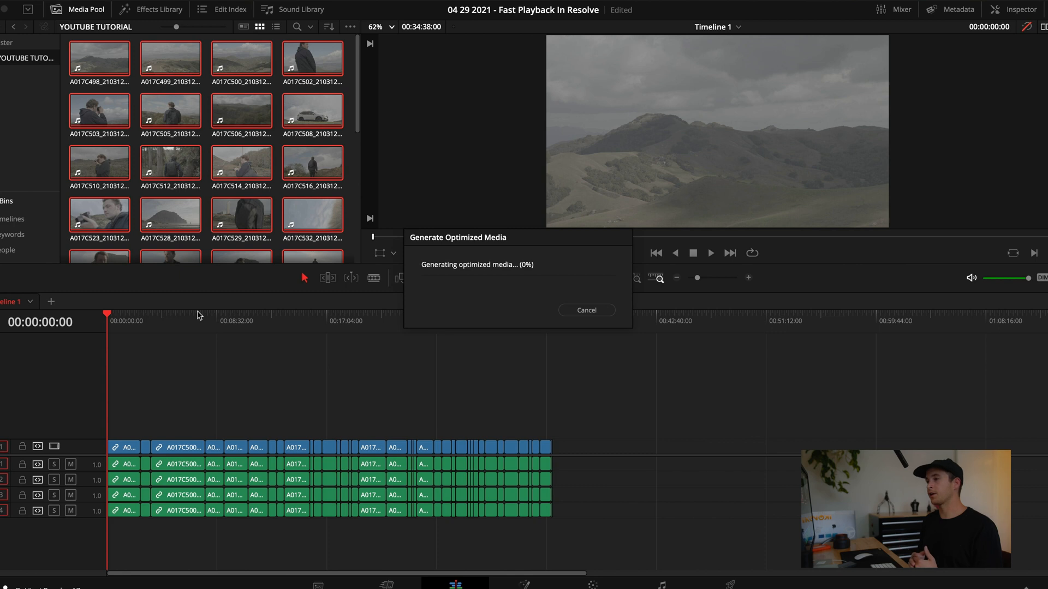
click(585, 310)
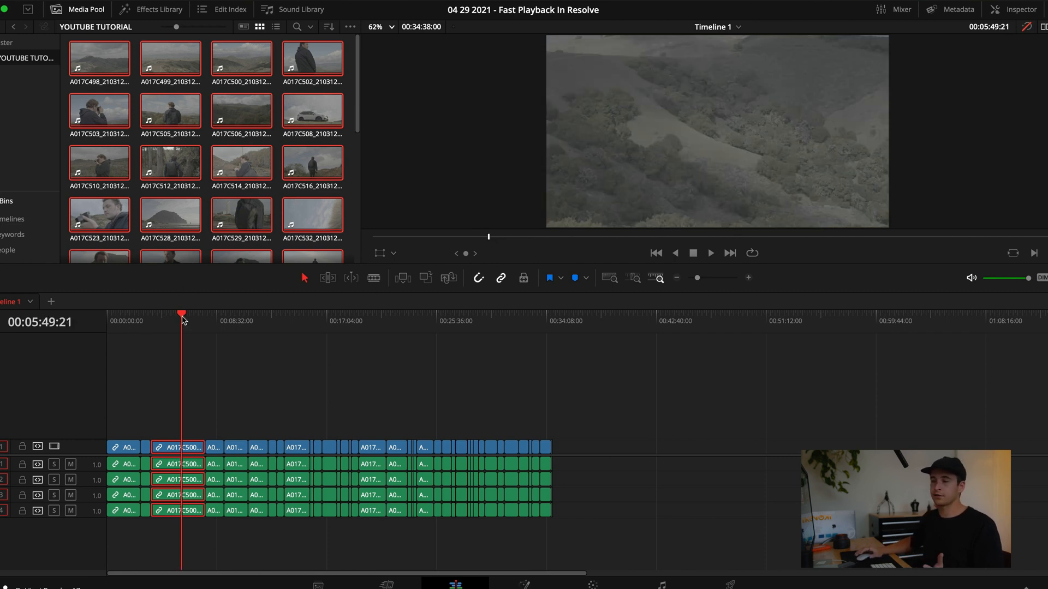
mouse_move(354, 103)
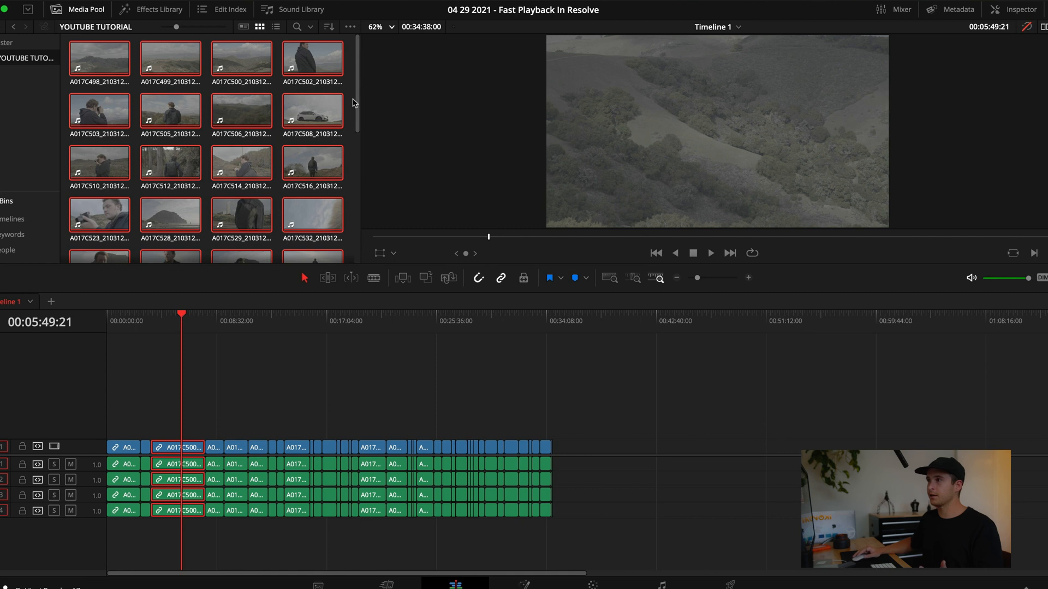
mouse_move(297, 9)
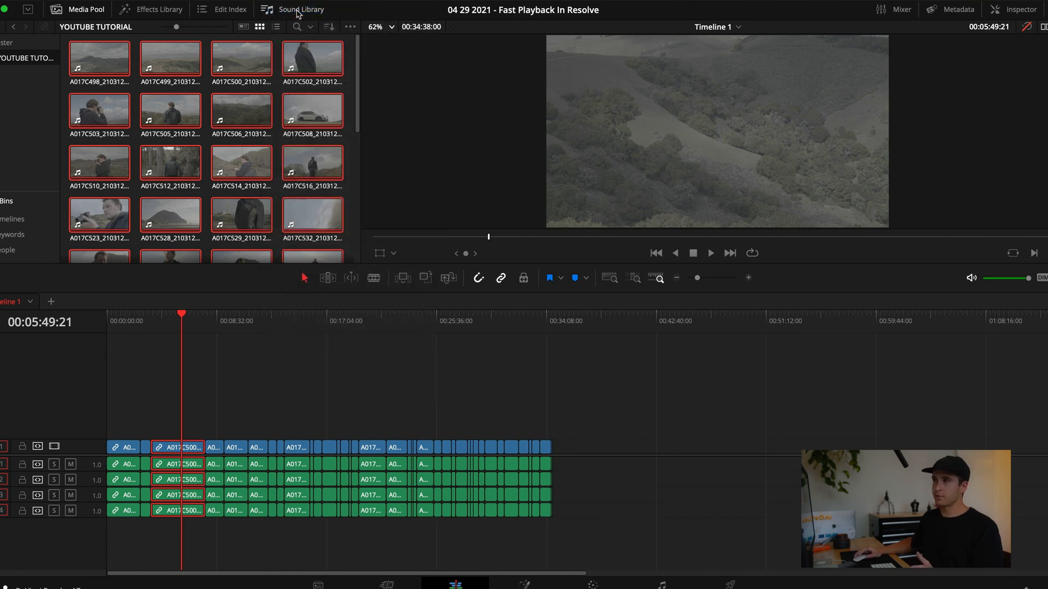
Review playback options and pick a smaller proxy media resolution in Master Settings
click(291, 9)
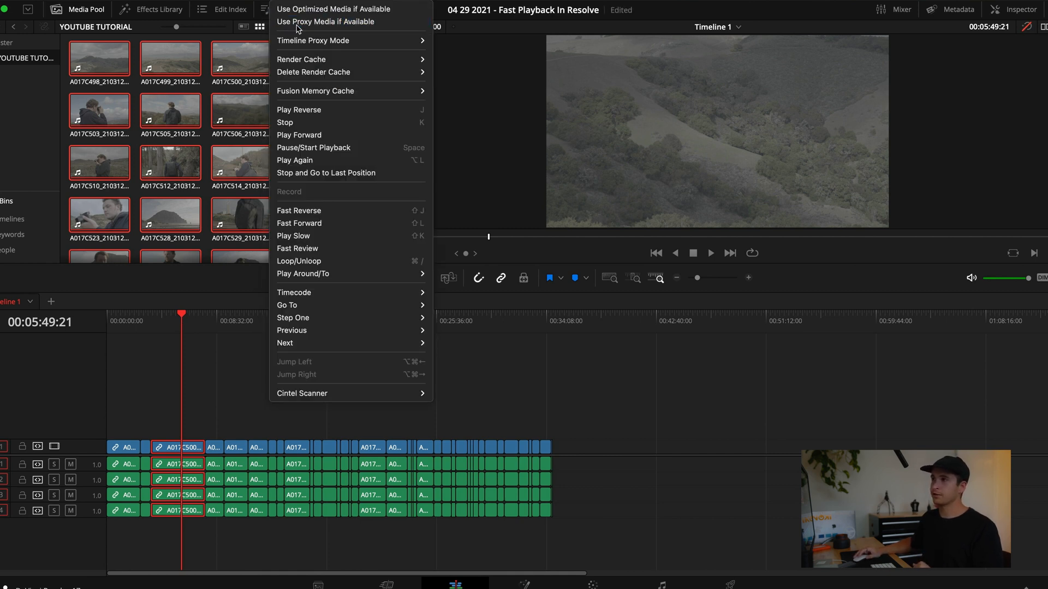
mouse_move(314, 39)
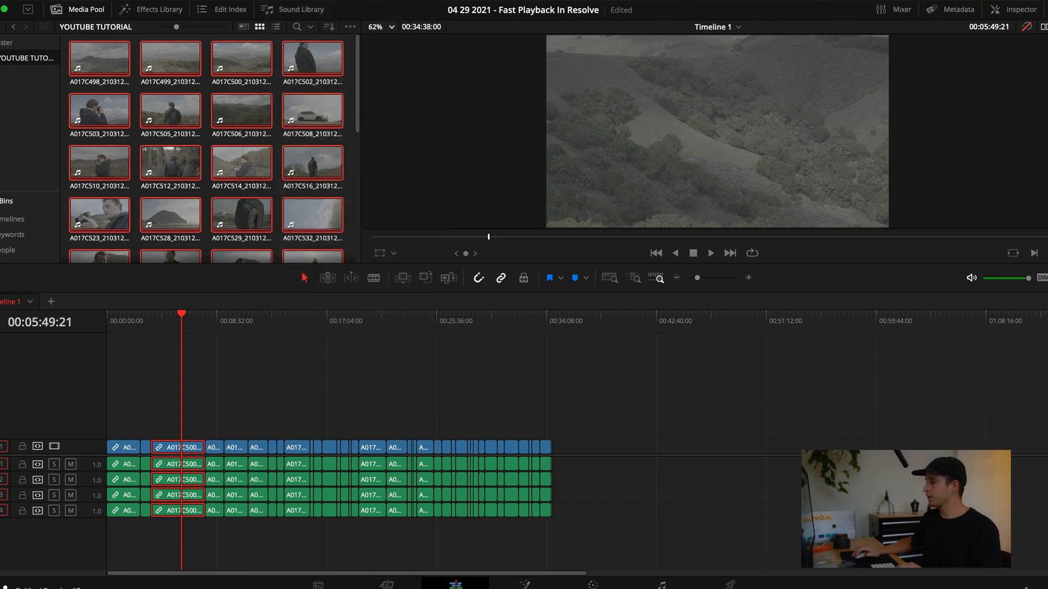
click(563, 265)
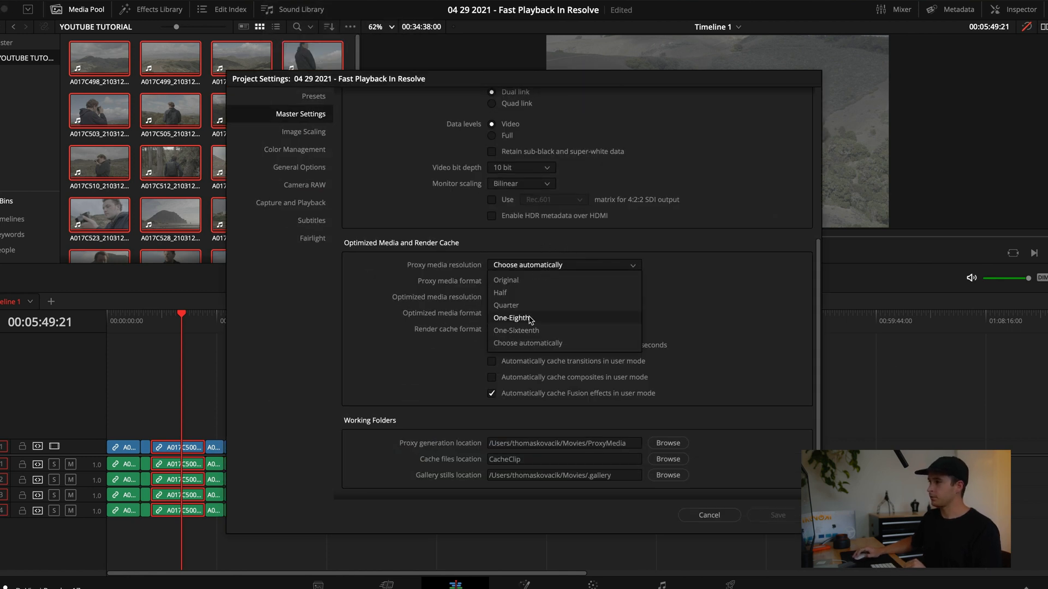
click(512, 317)
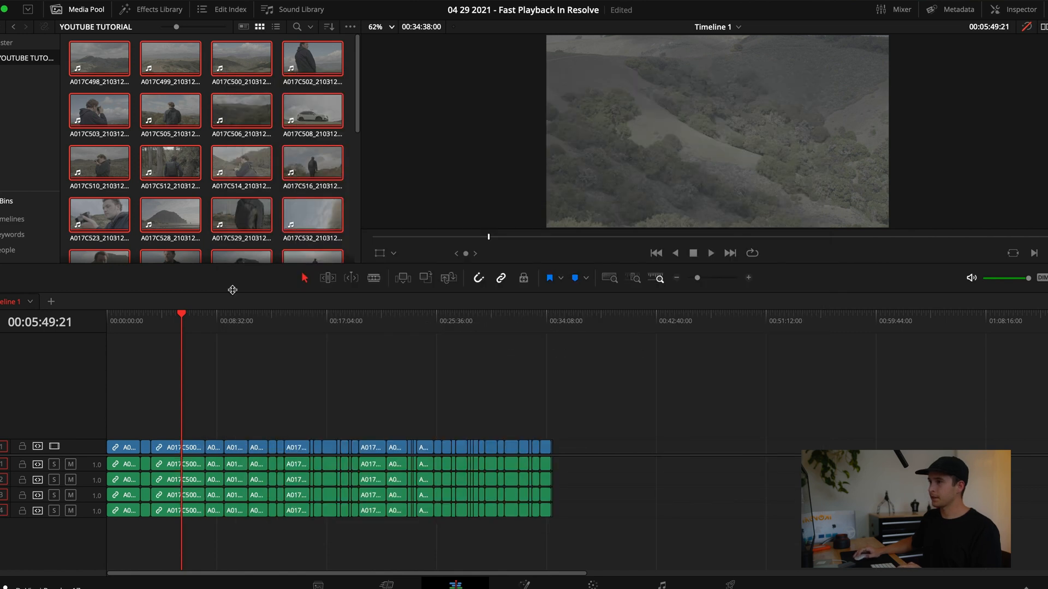
Link the clips via Link Proxy Media to leica q2 central coast > proxies > ProxyMedia
scroll(down, 3)
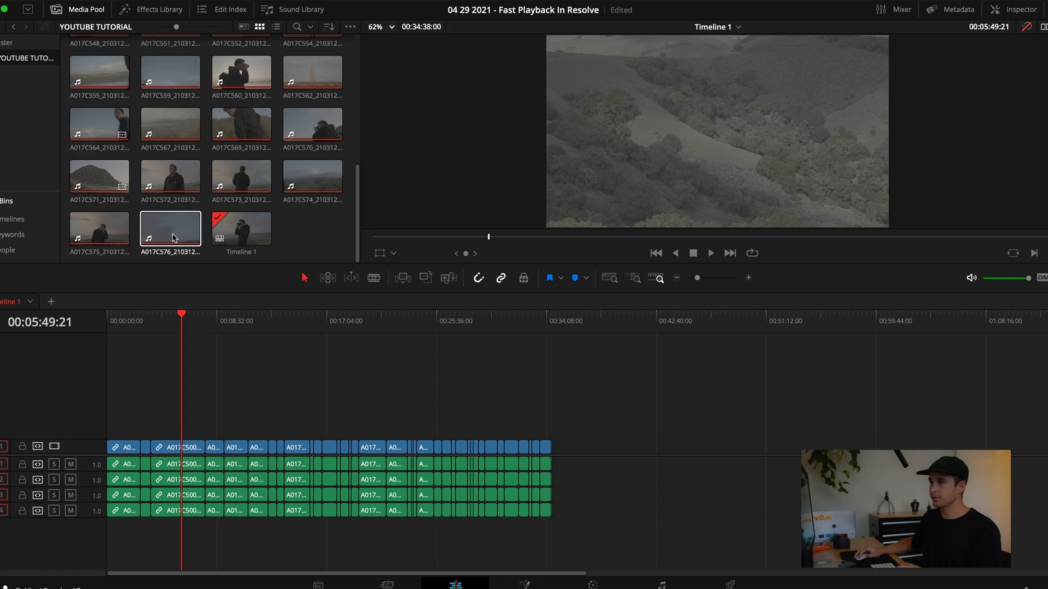
right_click(170, 230)
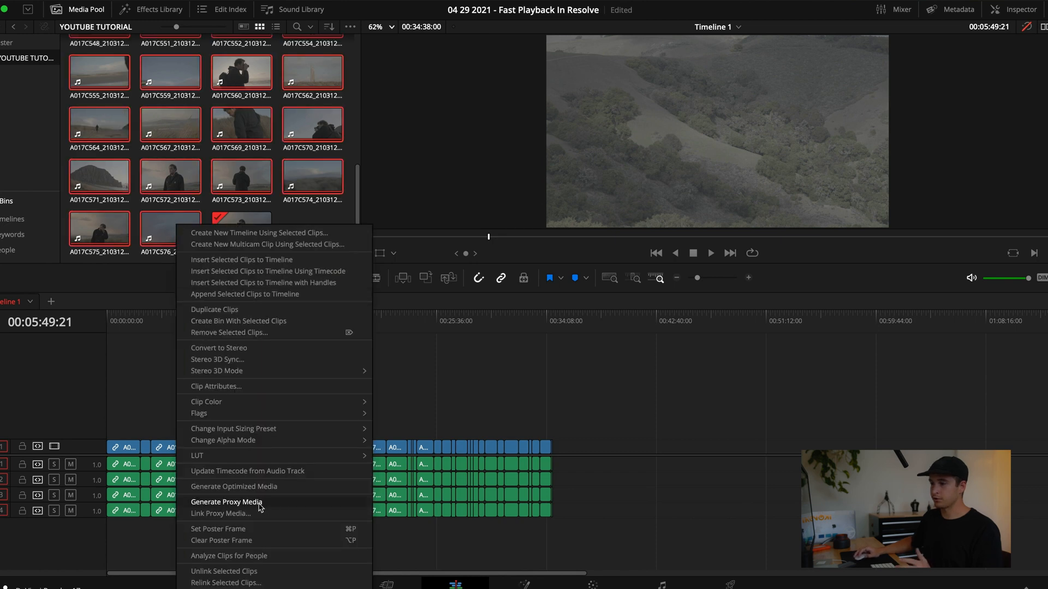
mouse_move(221, 513)
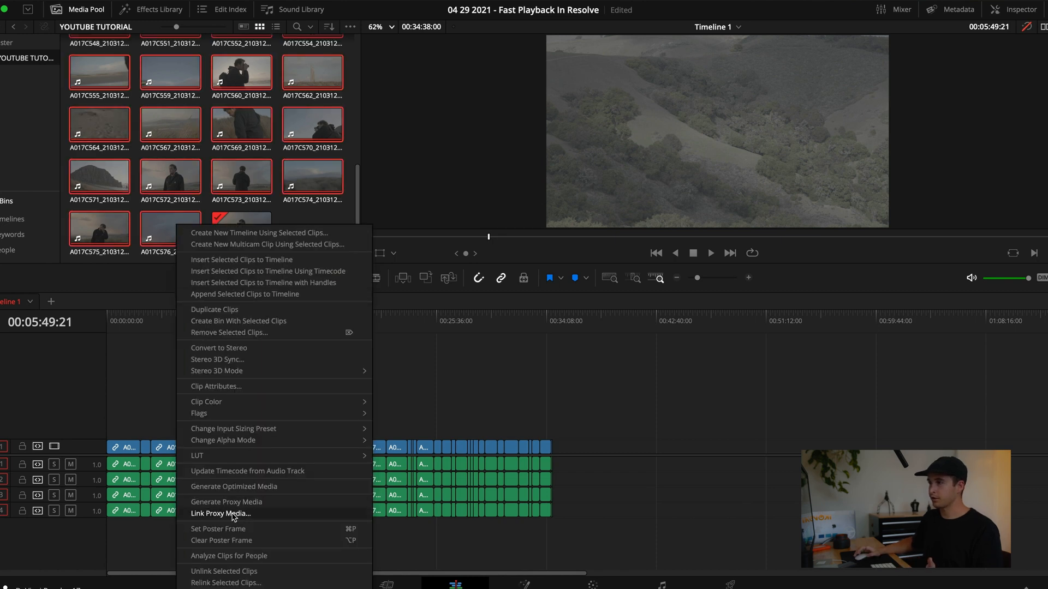
click(220, 513)
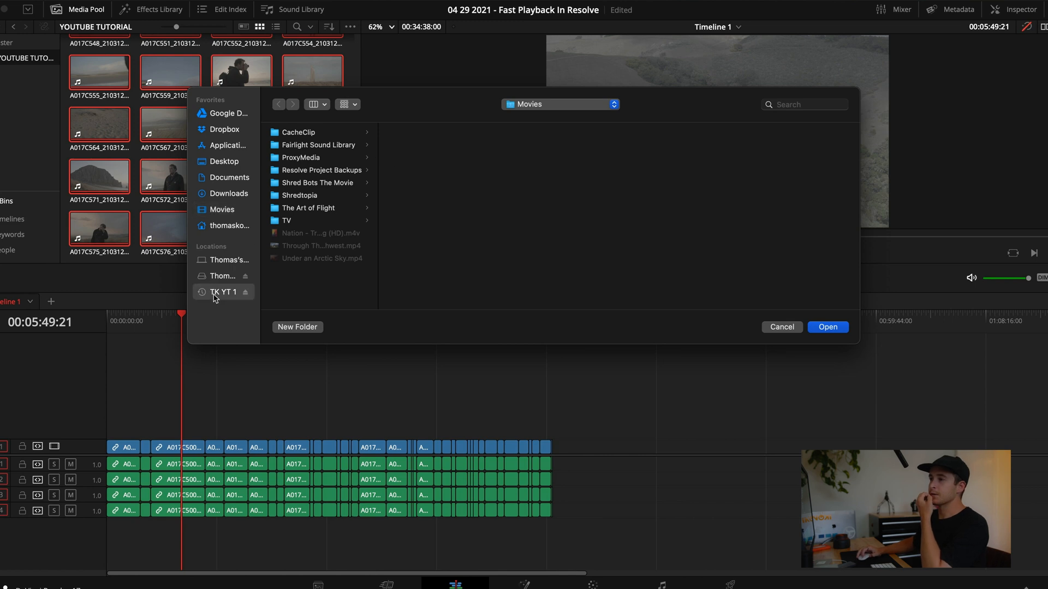
click(222, 276)
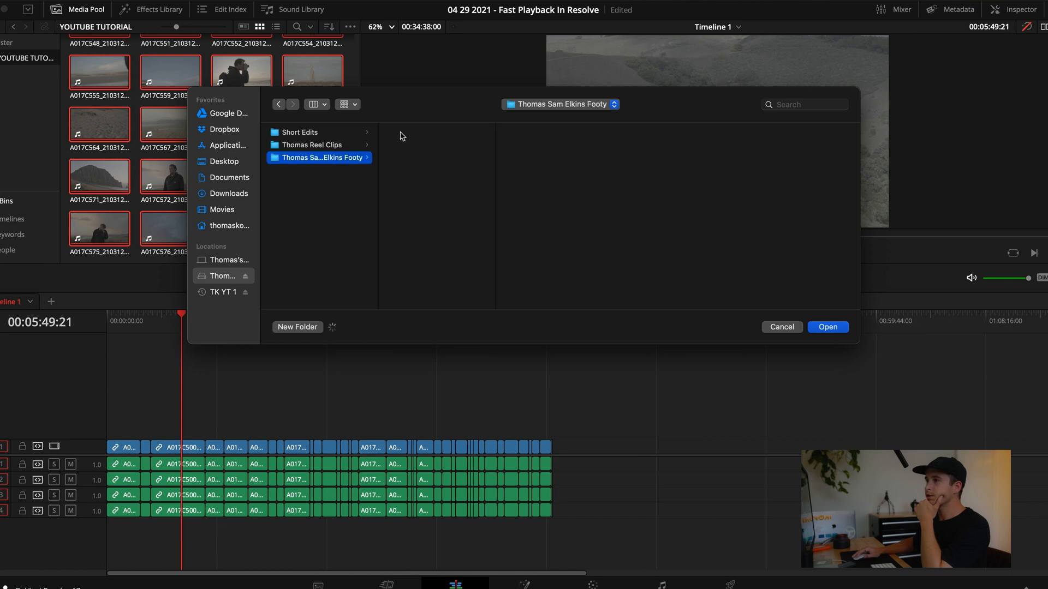
click(319, 158)
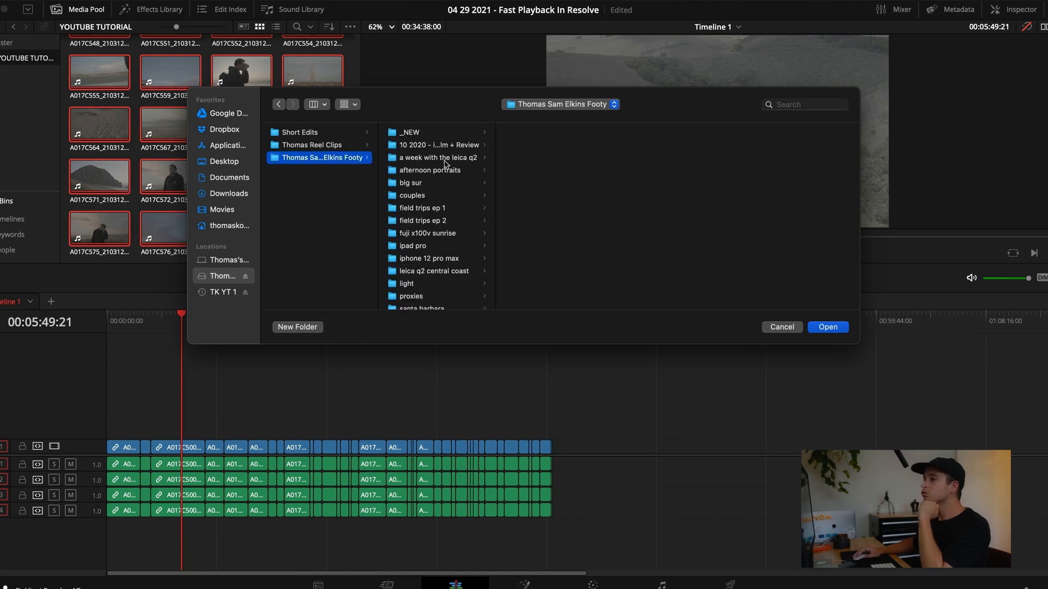
click(433, 271)
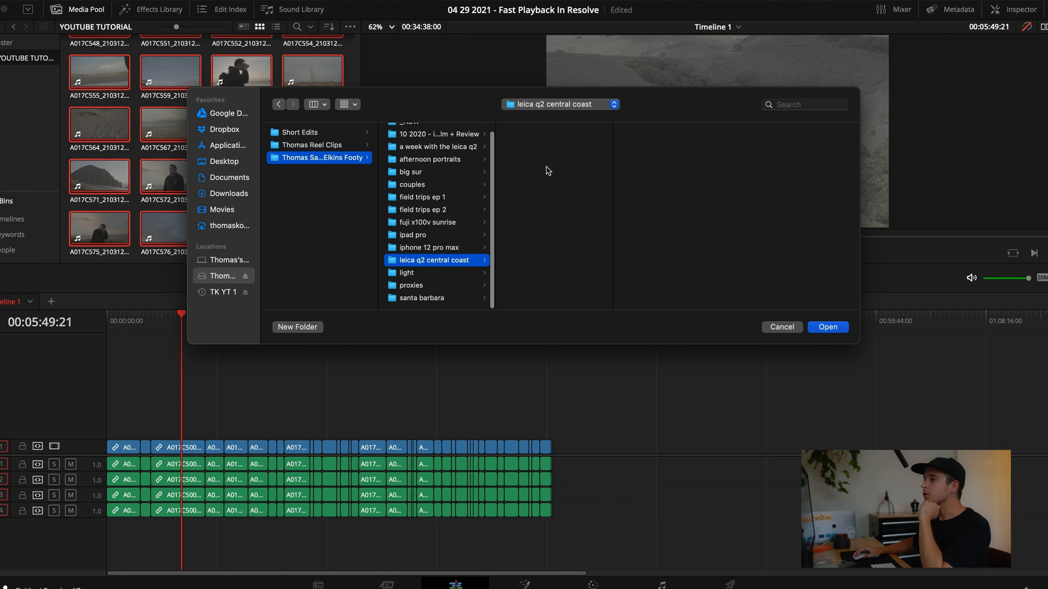
click(434, 260)
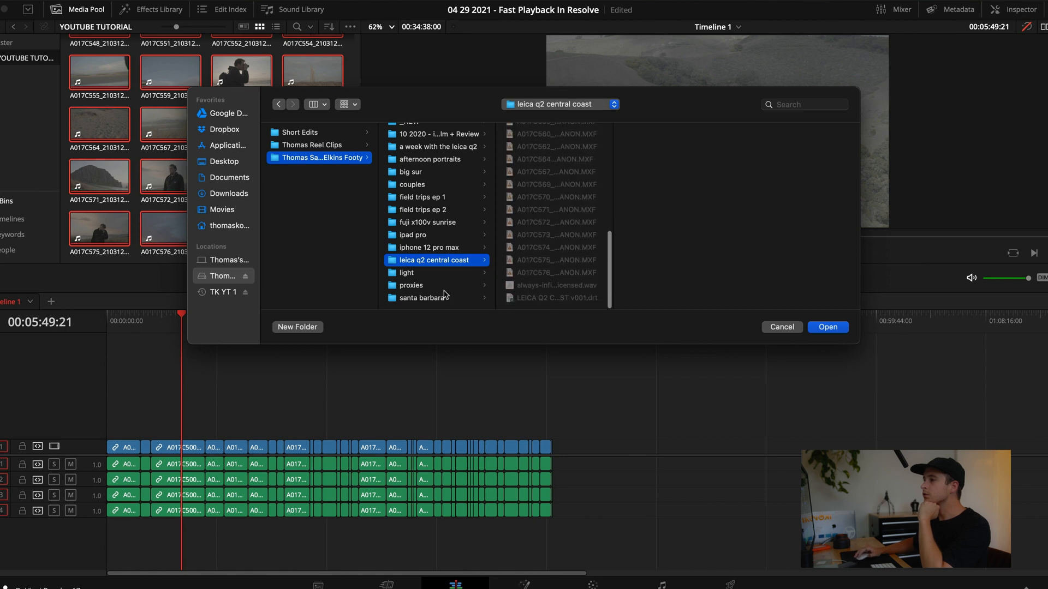
click(410, 286)
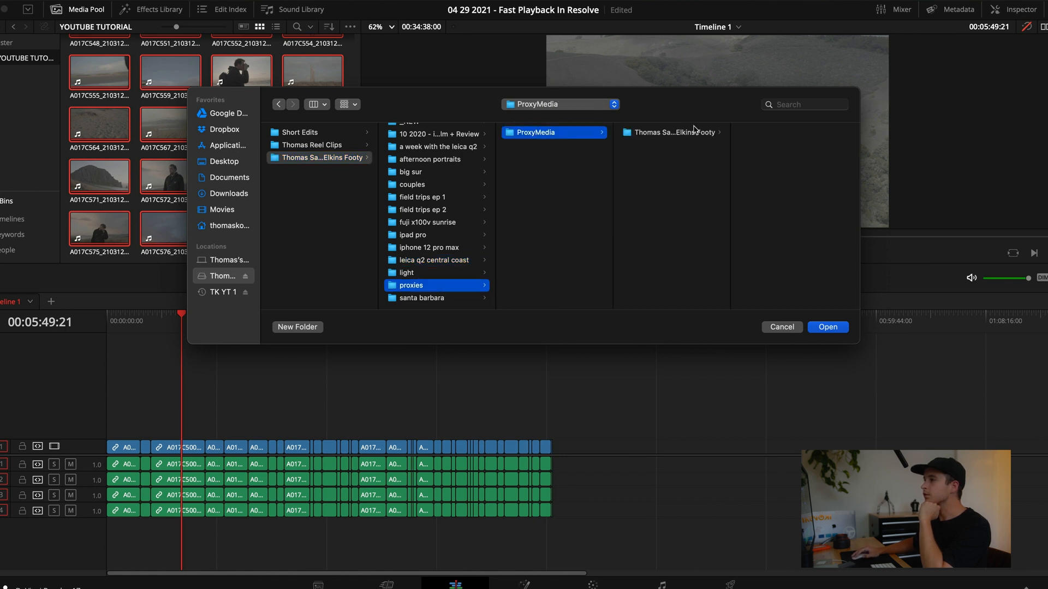
click(826, 327)
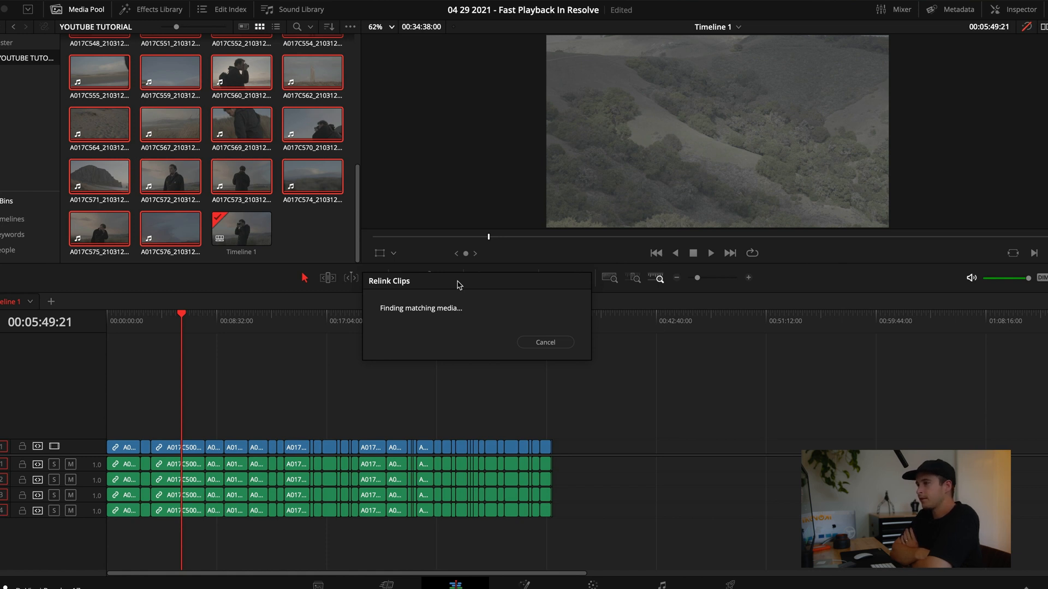
Scrub Timeline 1 at several points to check proxy playback, hiding the Media Pool
click(544, 342)
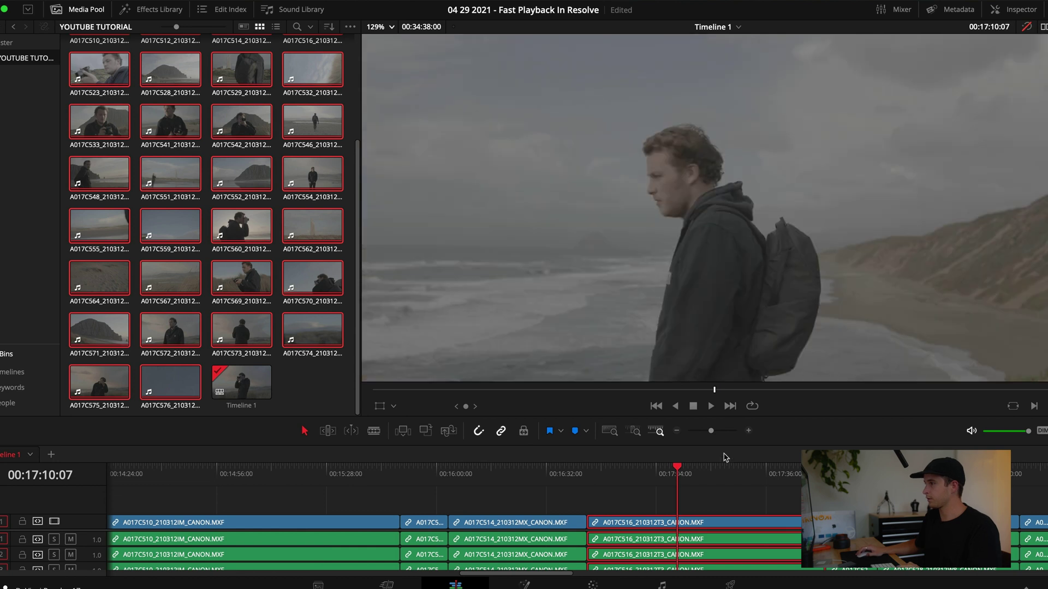
click(303, 9)
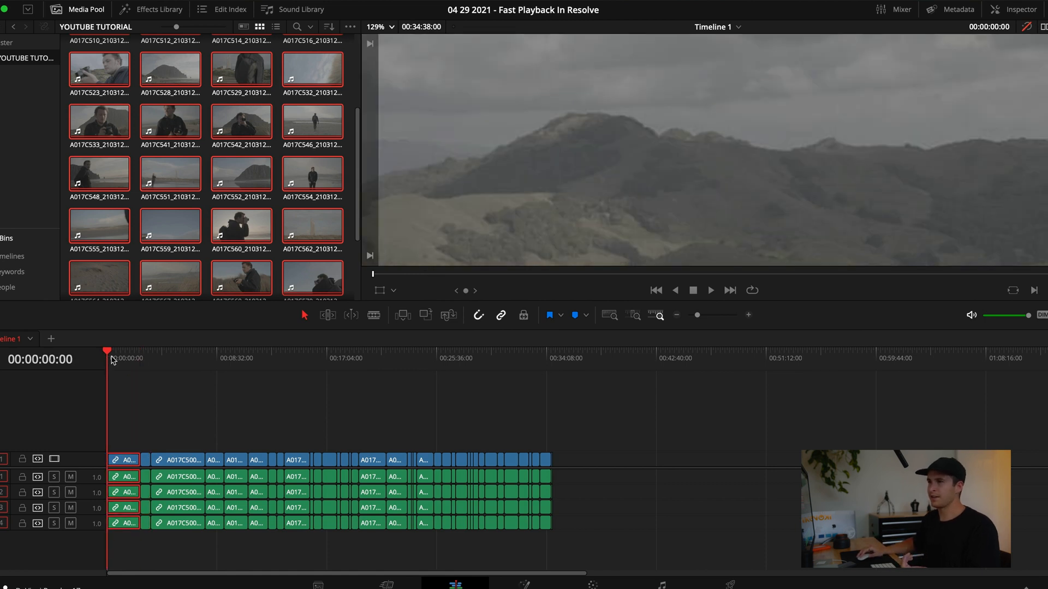
mouse_move(249, 103)
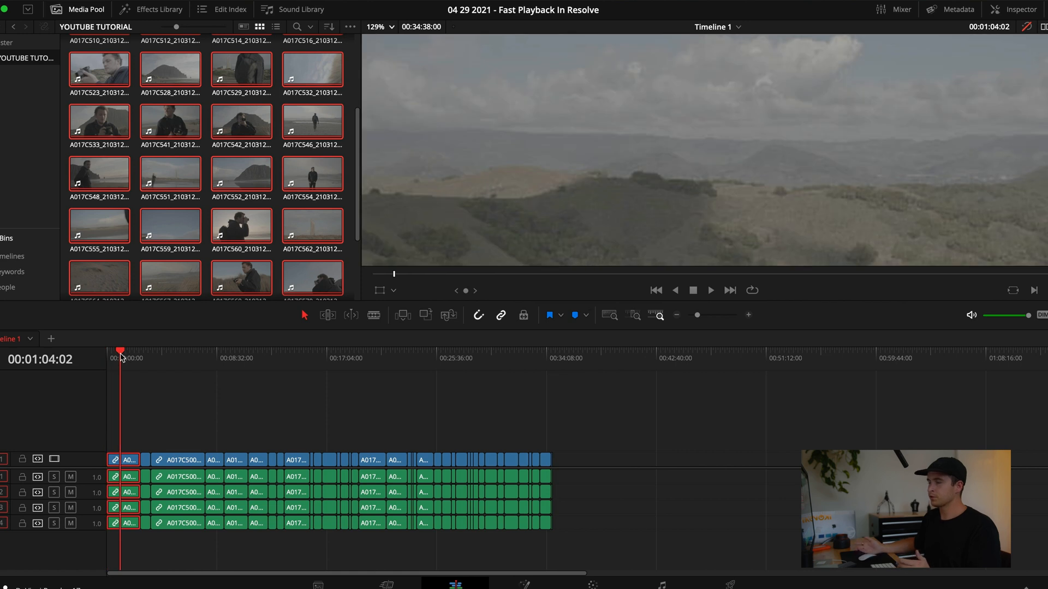
click(710, 289)
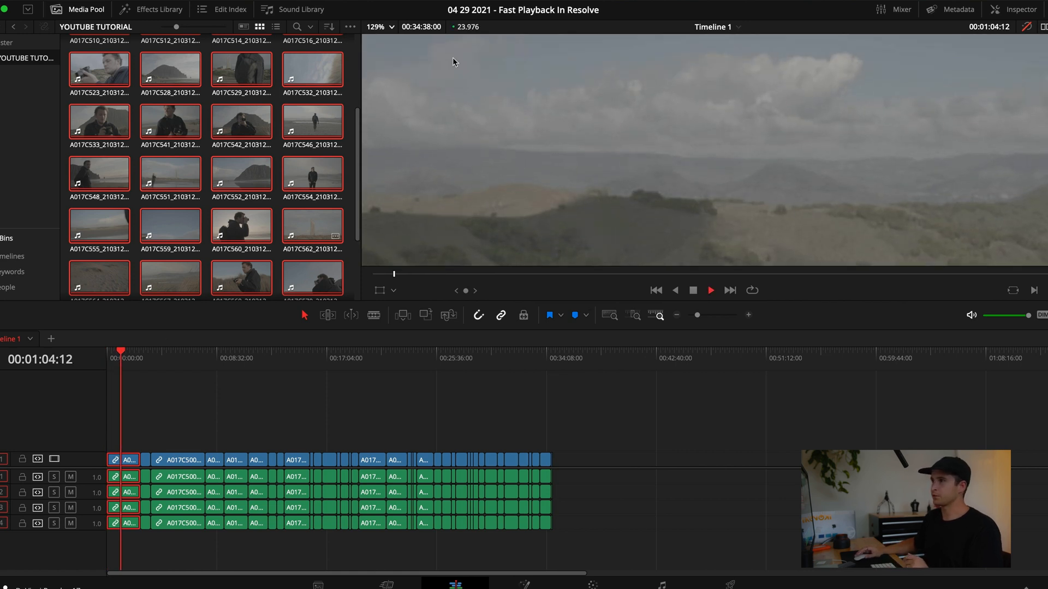
click(225, 352)
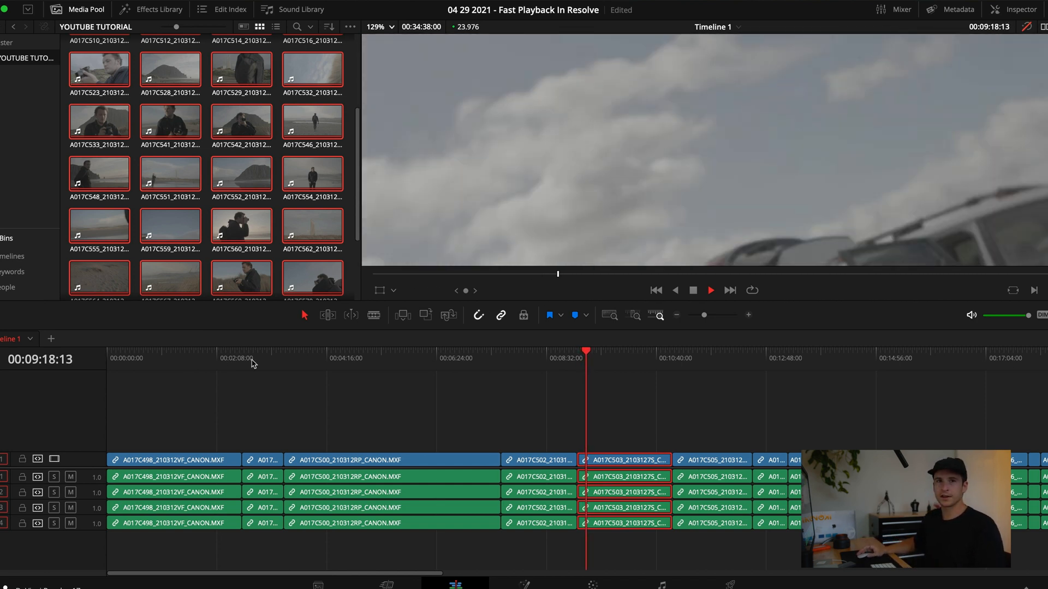
click(608, 352)
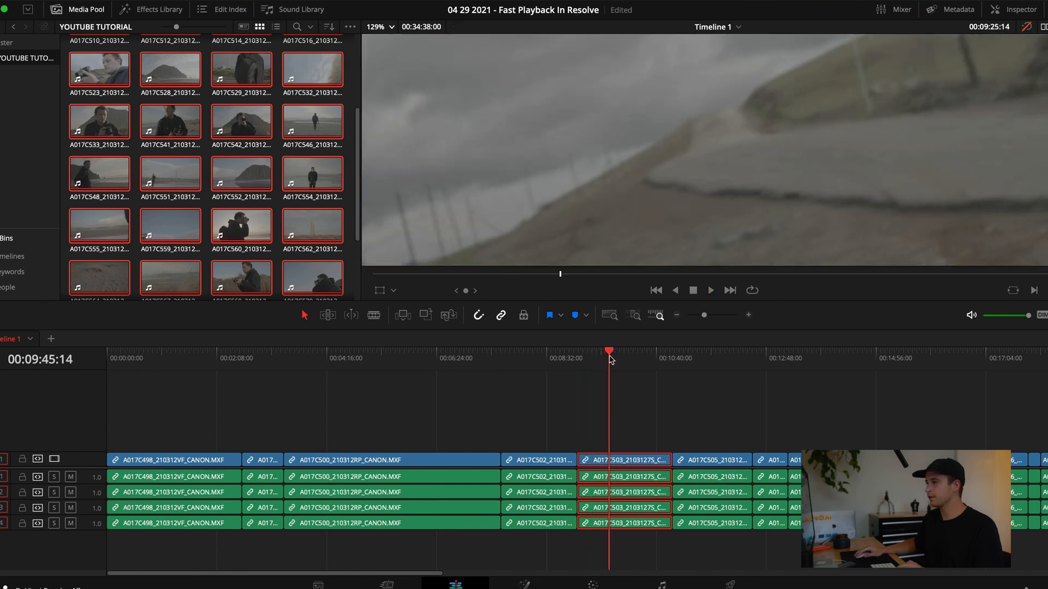
click(709, 290)
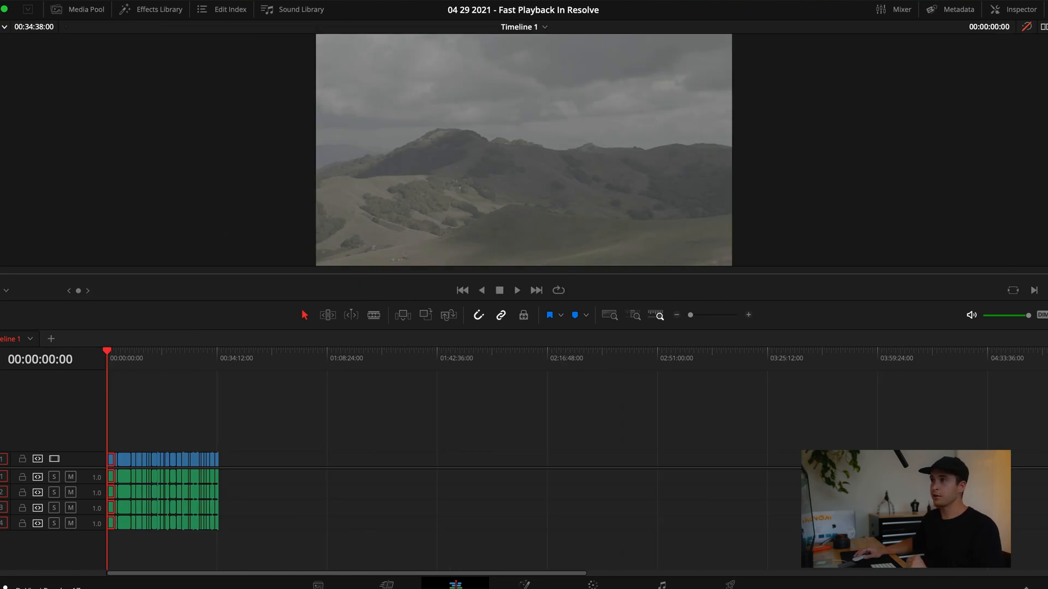
Set Timeline Proxy Mode to Quarter Resolution and play the timeline
click(267, 10)
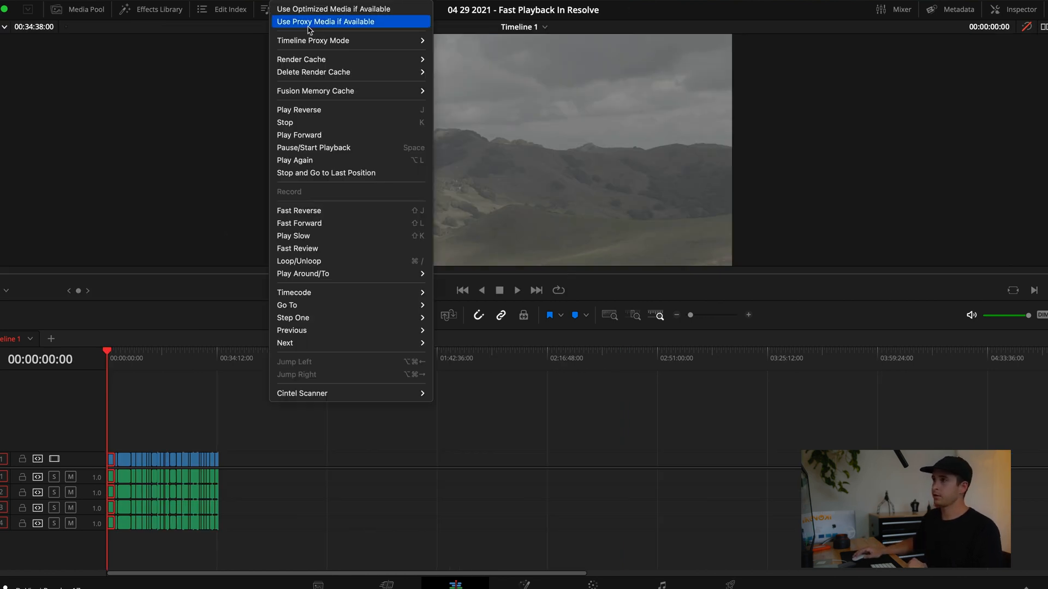
mouse_move(351, 40)
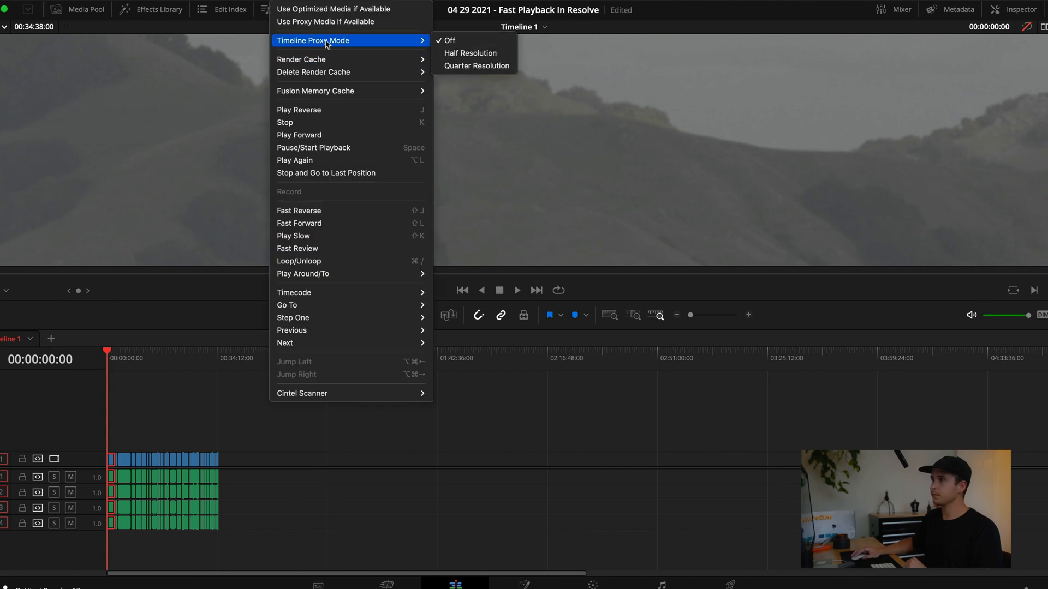
mouse_move(475, 65)
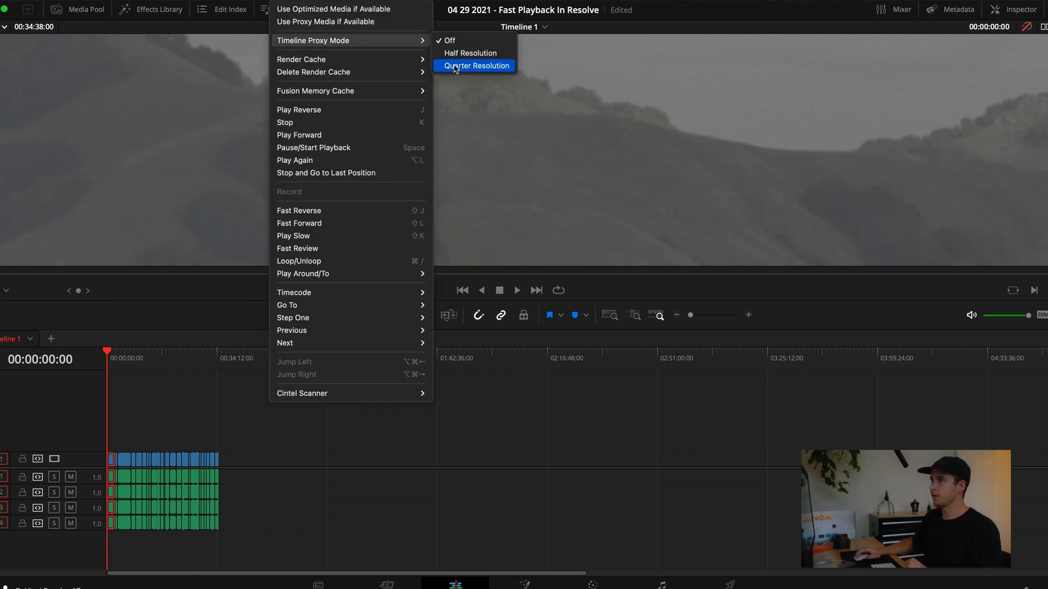
click(475, 66)
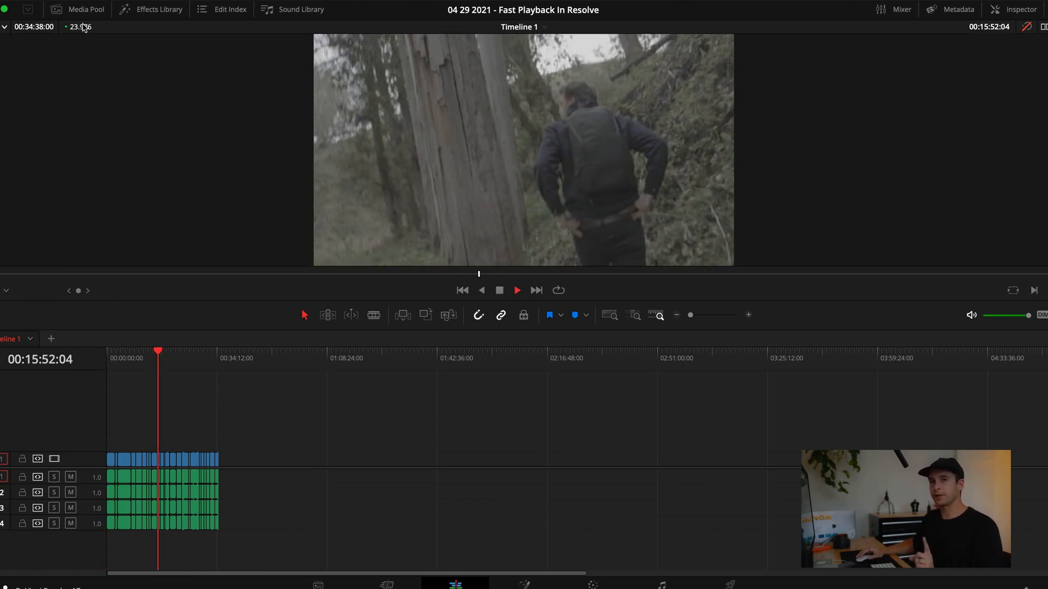
click(85, 9)
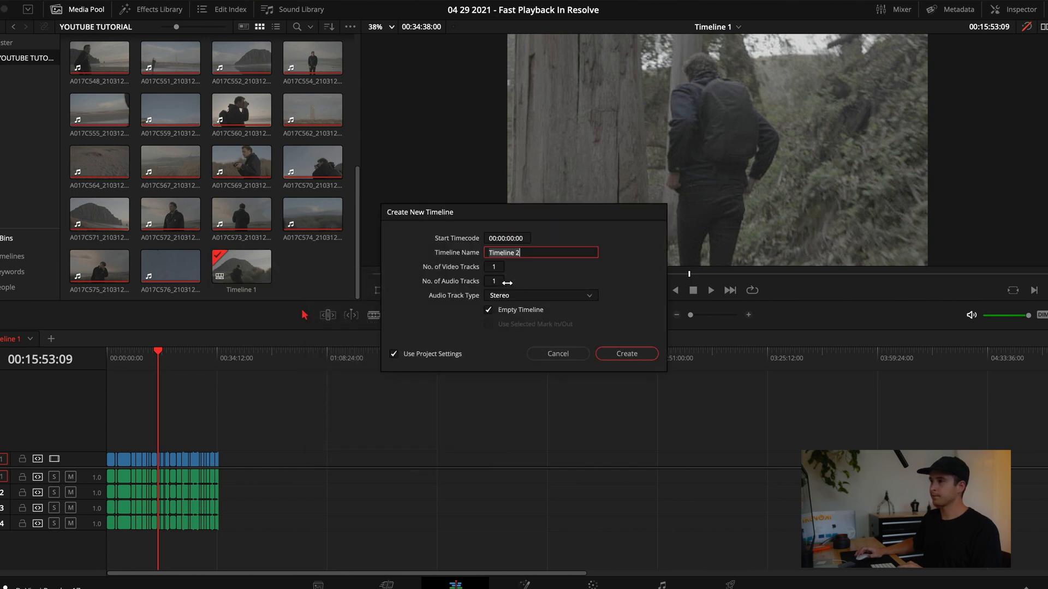
Create Timeline 2 with its own 1920x1080 HD format instead of project settings
click(393, 354)
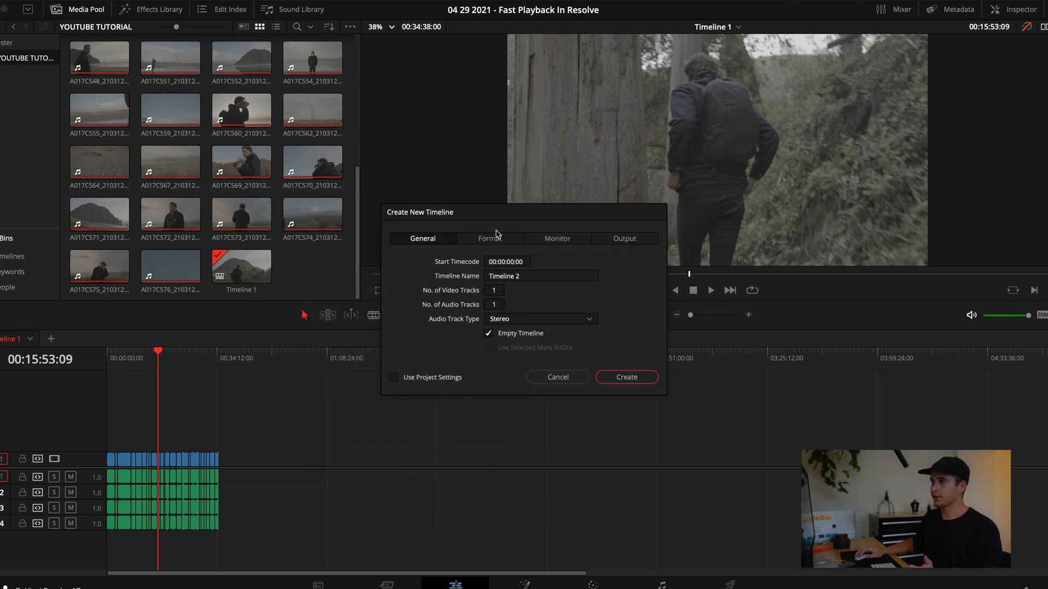
click(490, 239)
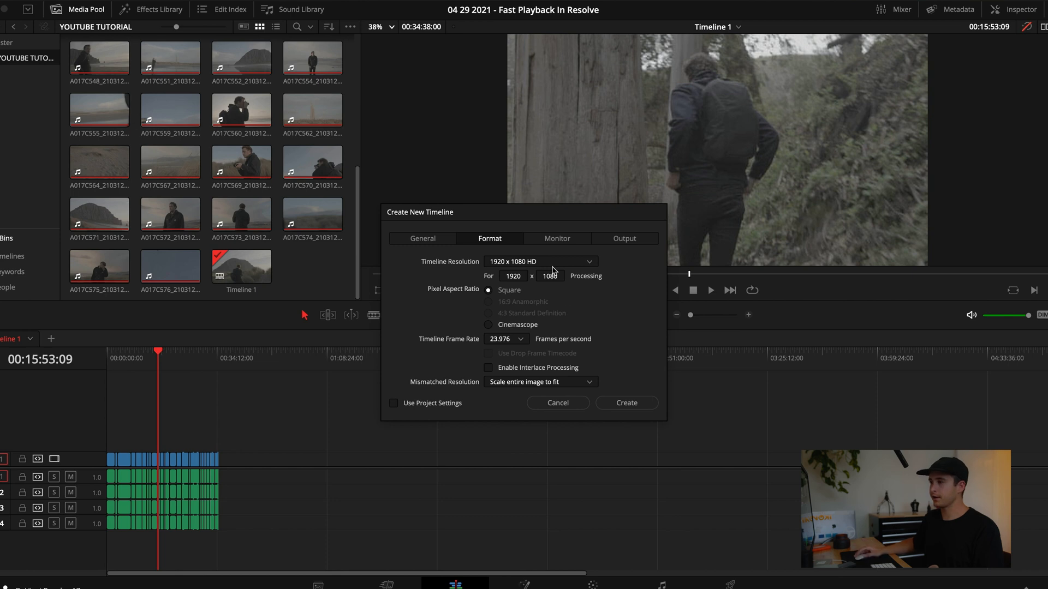
click(625, 403)
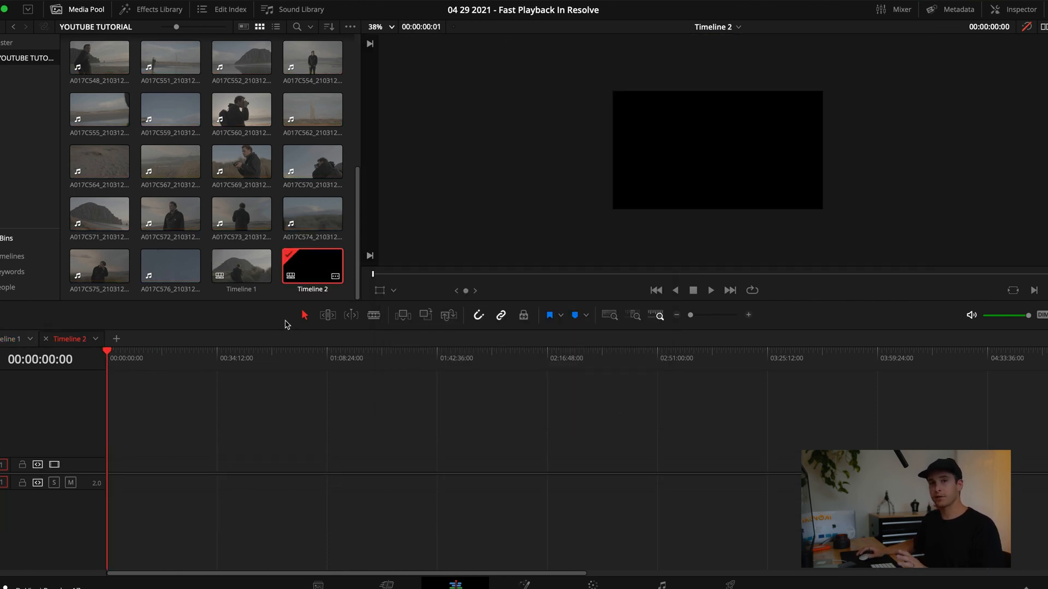
right_click(311, 268)
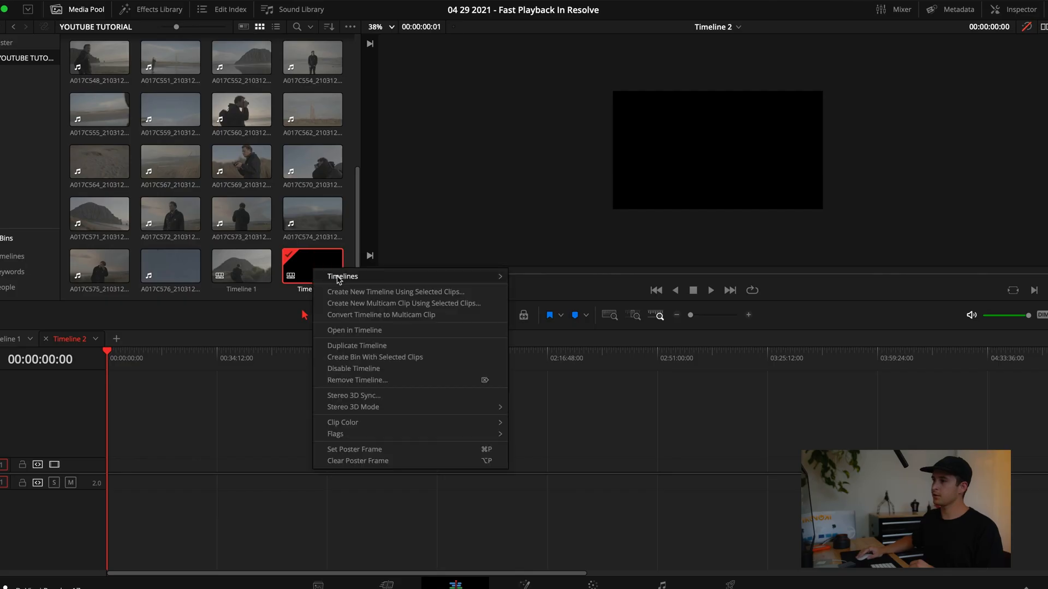